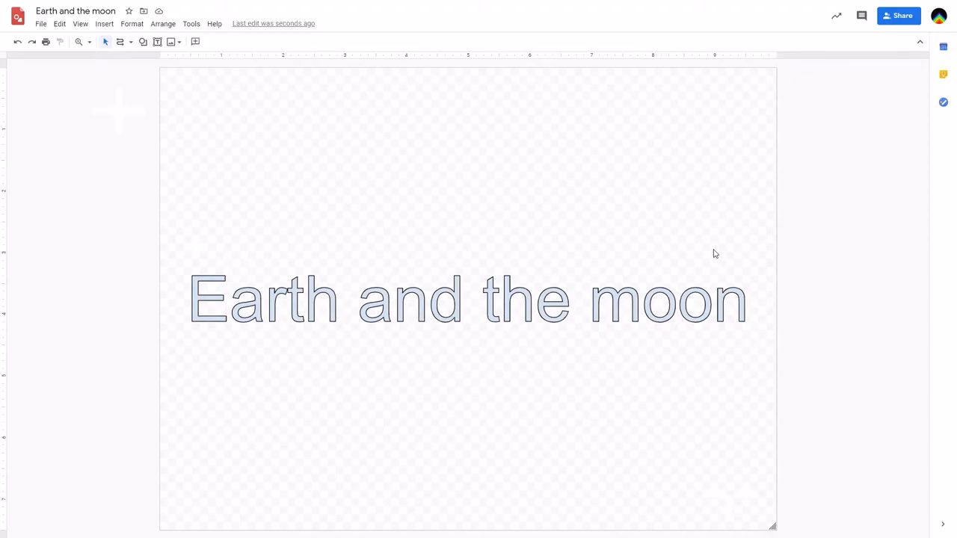
mouse_move(556, 332)
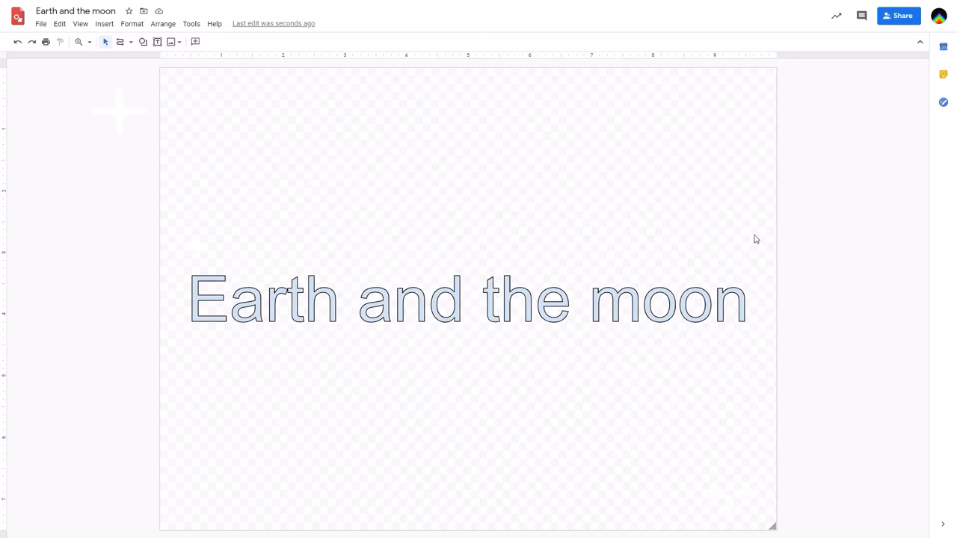
Step: Remove the 'Earth and the moon' title text from the canvas
left_click(142, 41)
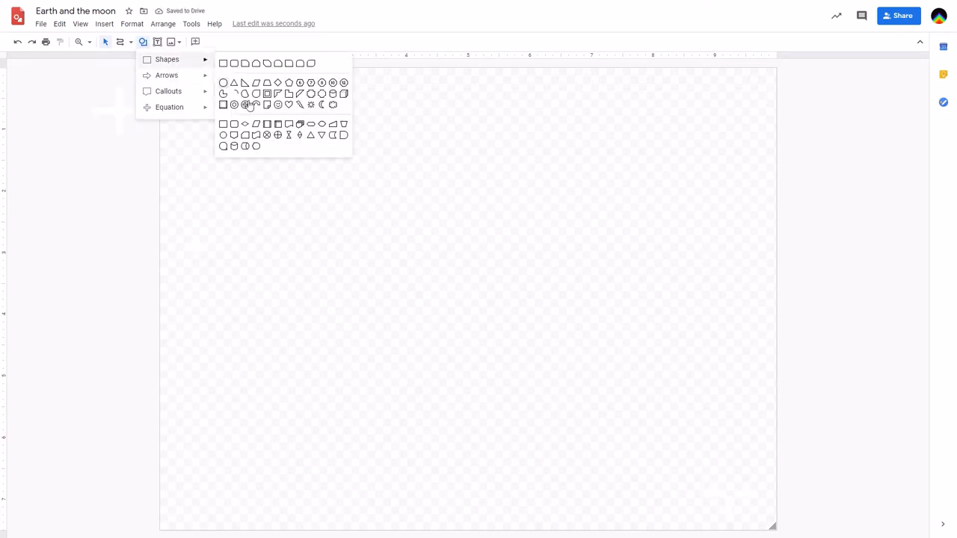
Step: Draw a large circle with the Oval shape toward the lower right of the canvas
left_click(222, 82)
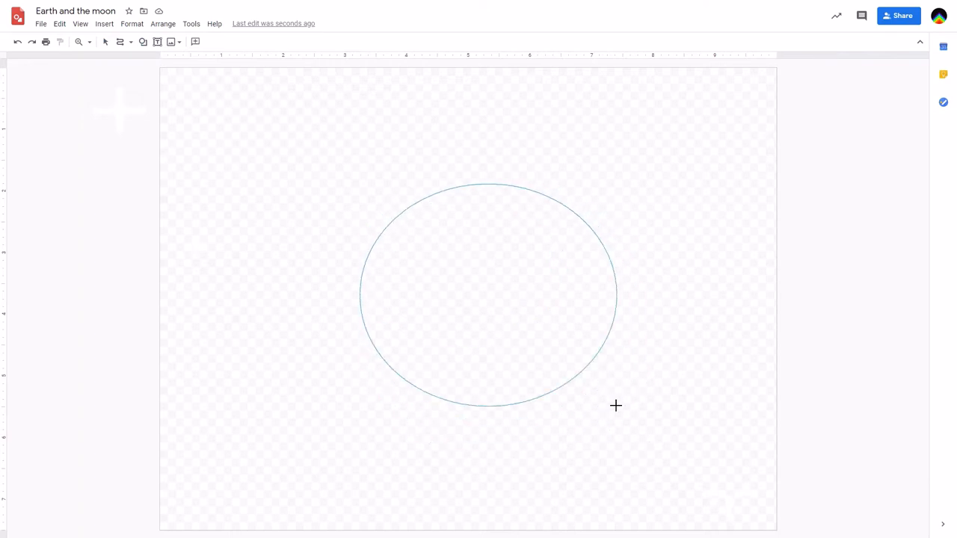
left_click_drag(616, 405, 628, 437)
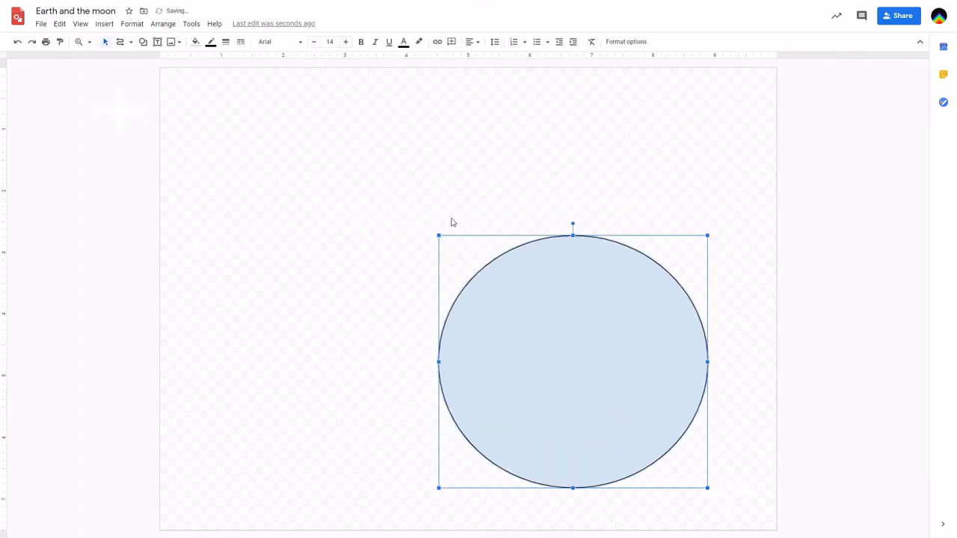
Step: Fill the circle with dark blue
left_click(194, 42)
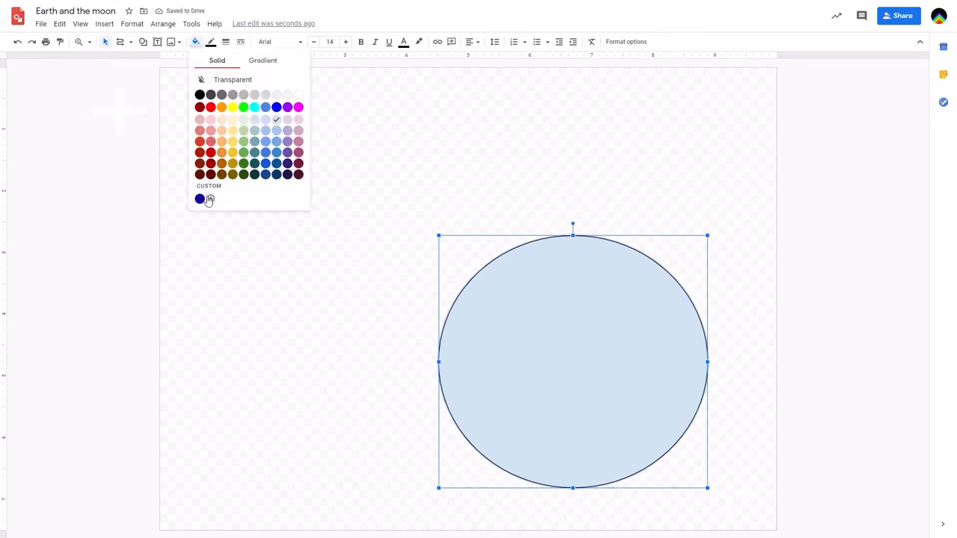
left_click(200, 199)
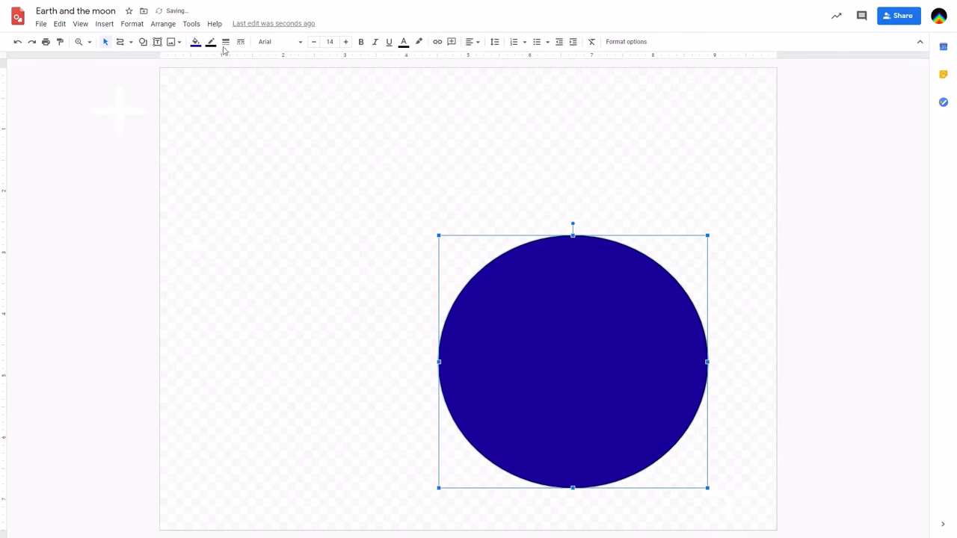
Step: Make the dark blue fill about half transparent via the custom colour settings
left_click(194, 42)
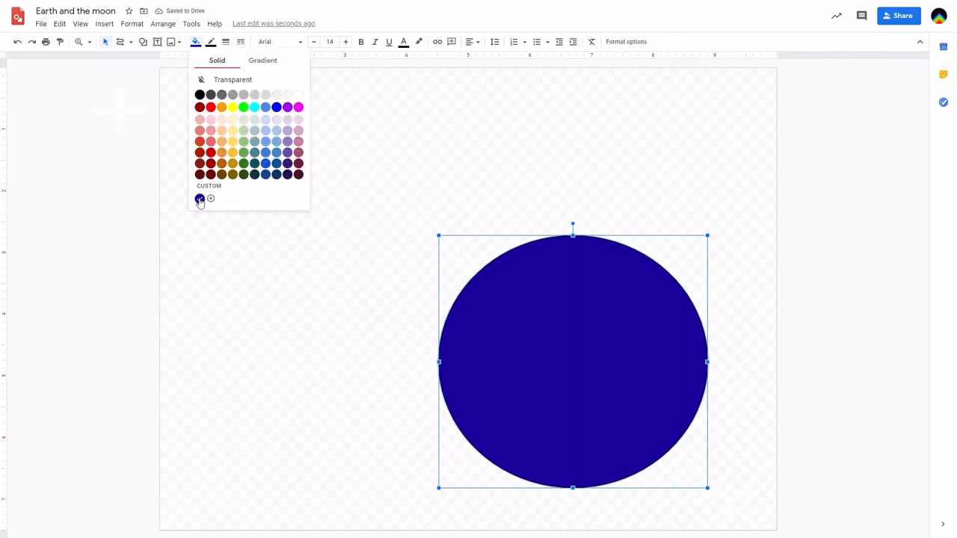
left_click(201, 197)
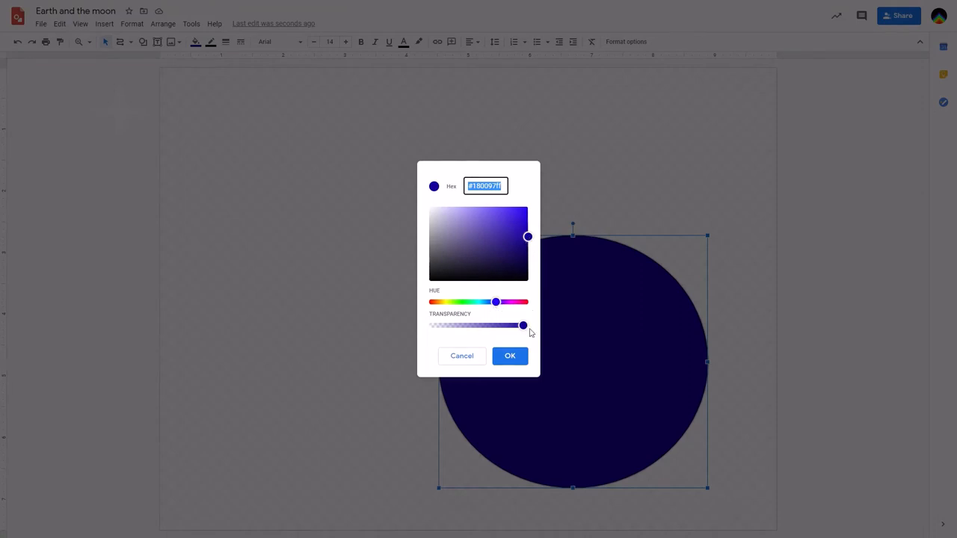
left_click_drag(523, 326, 501, 326)
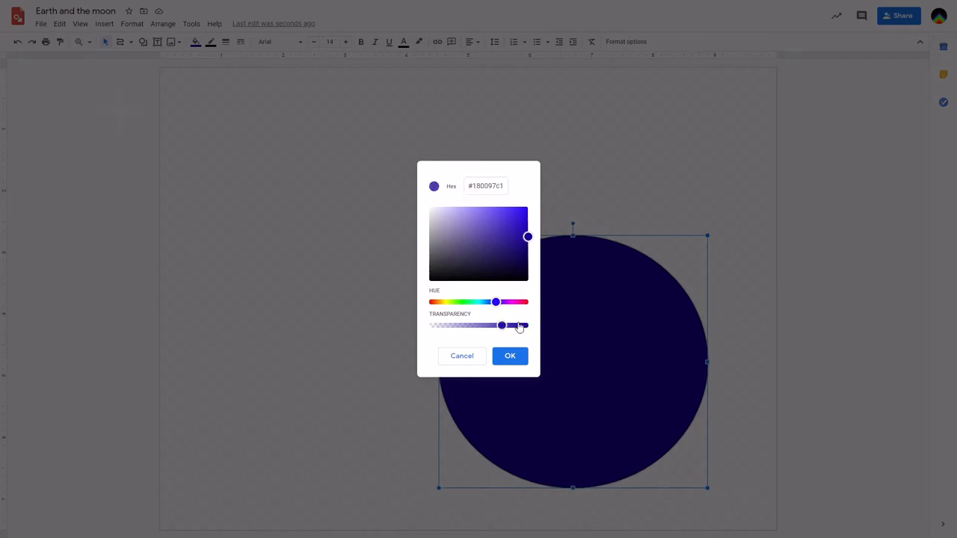
left_click_drag(501, 326, 524, 326)
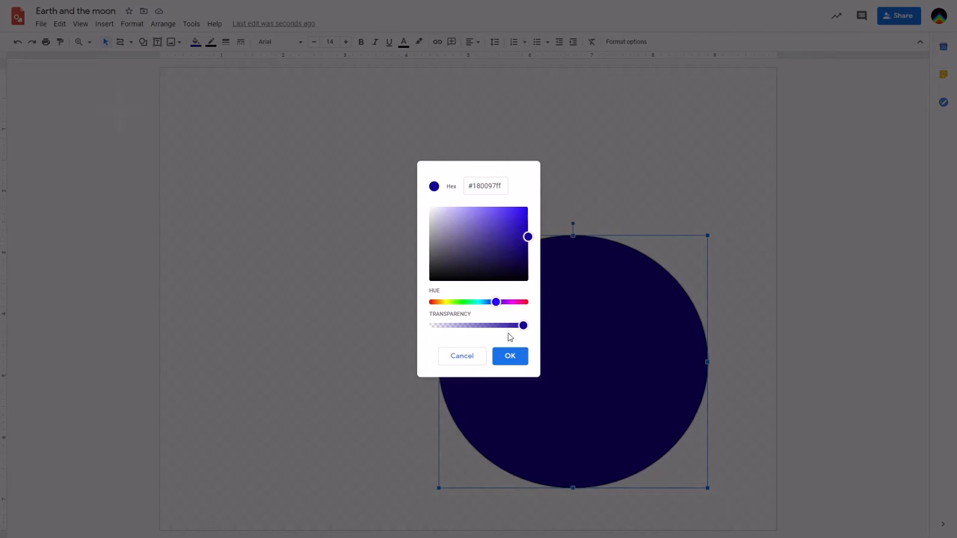
left_click_drag(524, 325, 478, 326)
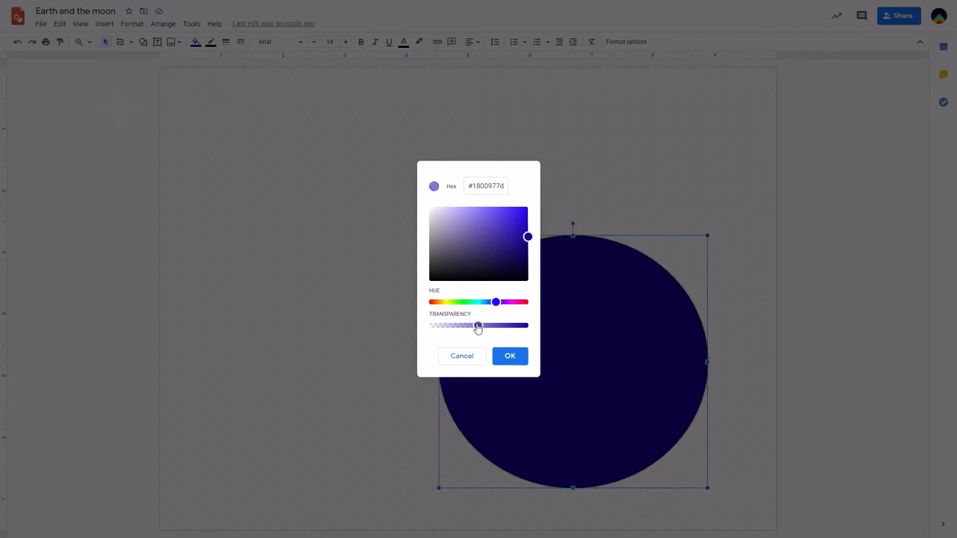
left_click(510, 355)
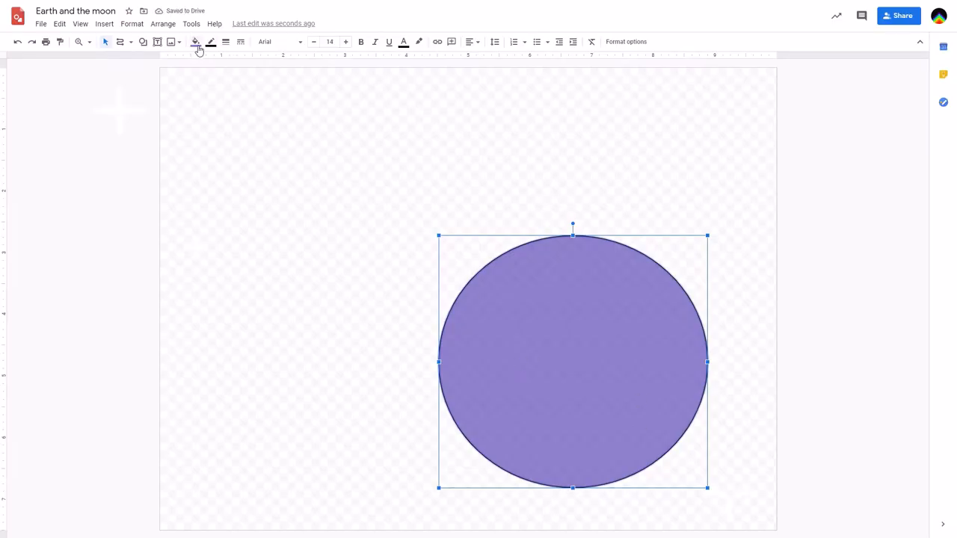
Step: Revert the circle to a solid dark blue fill
left_click(196, 42)
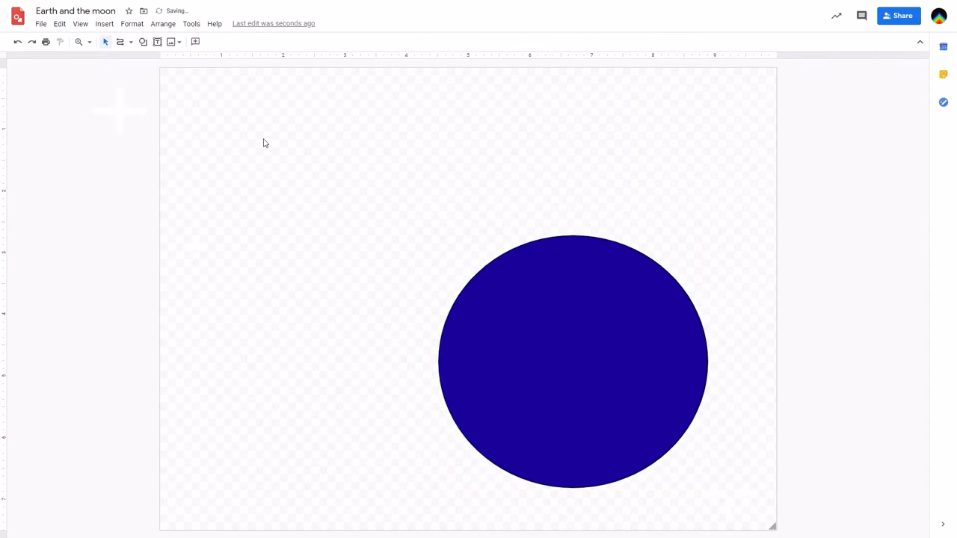
left_click(571, 358)
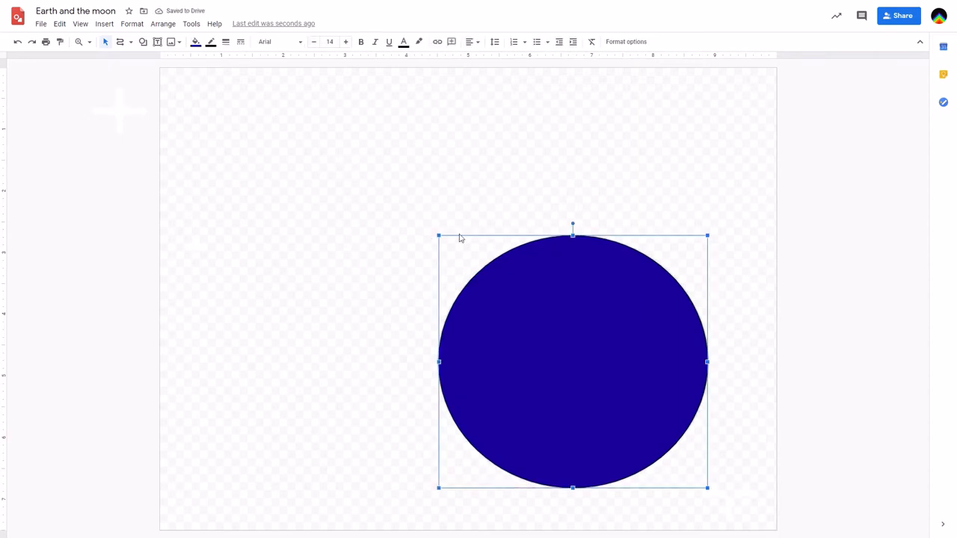
left_click(788, 290)
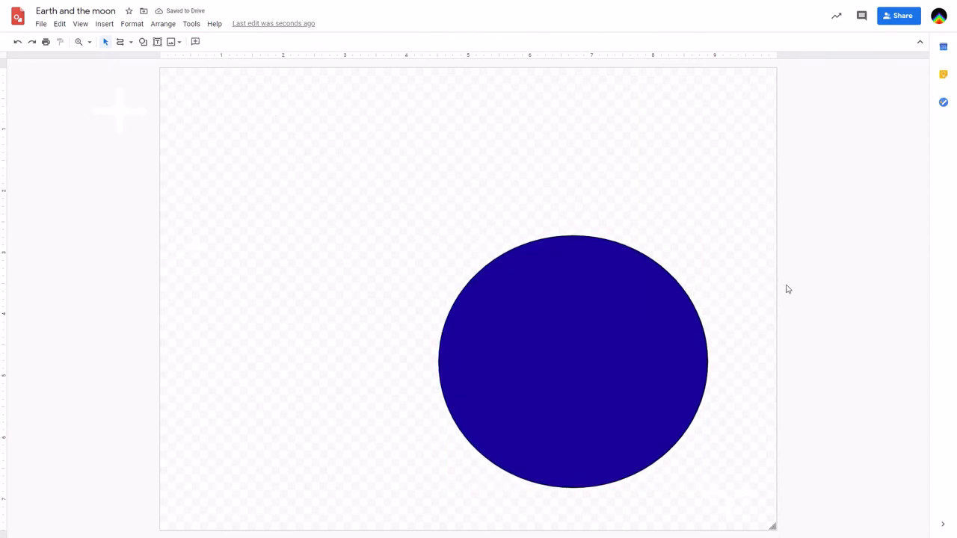
mouse_move(658, 263)
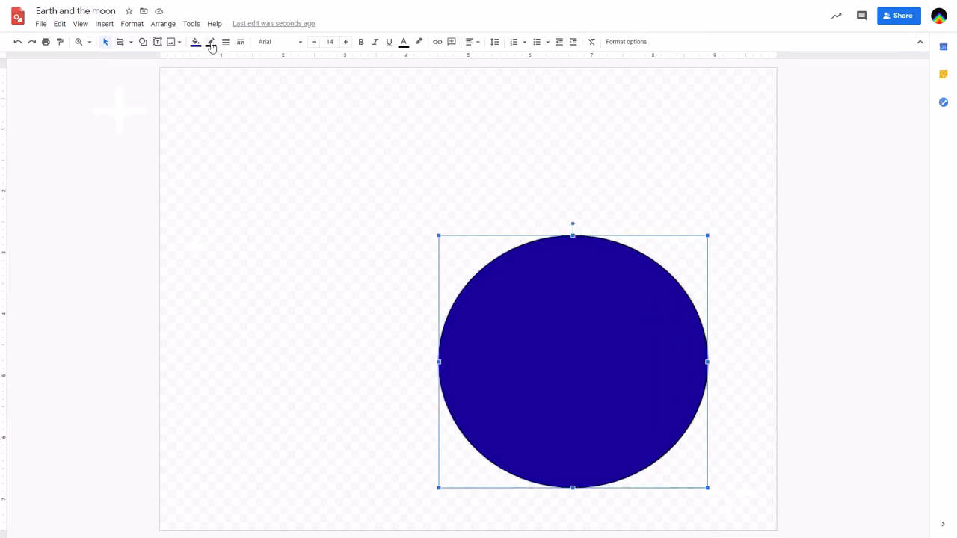
Step: Set the circle's border colour to Transparent so it has no outline
left_click(212, 42)
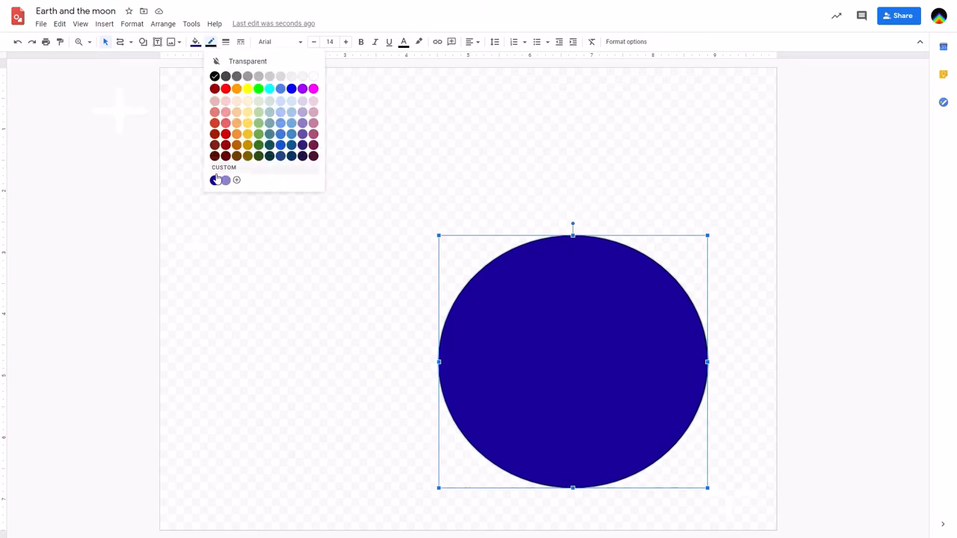
left_click(215, 180)
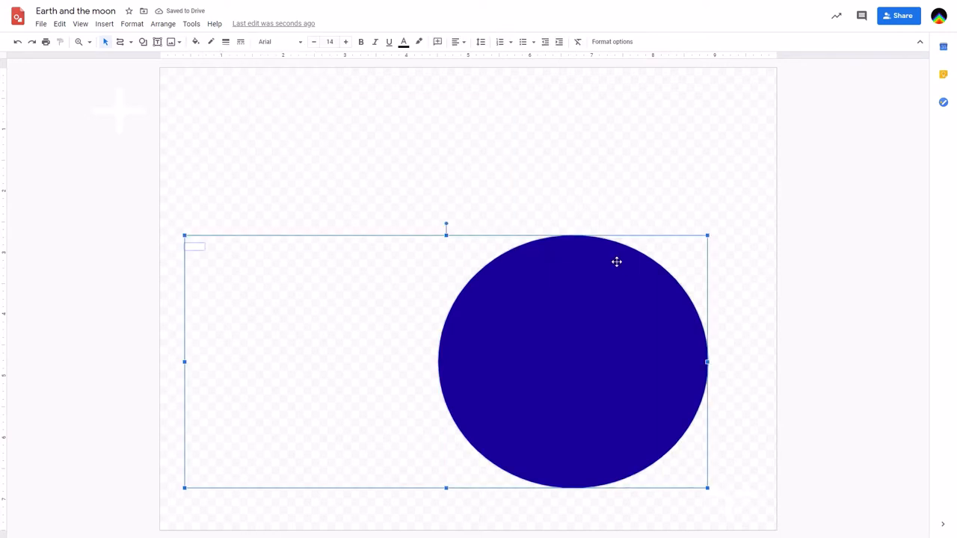
left_click(197, 107)
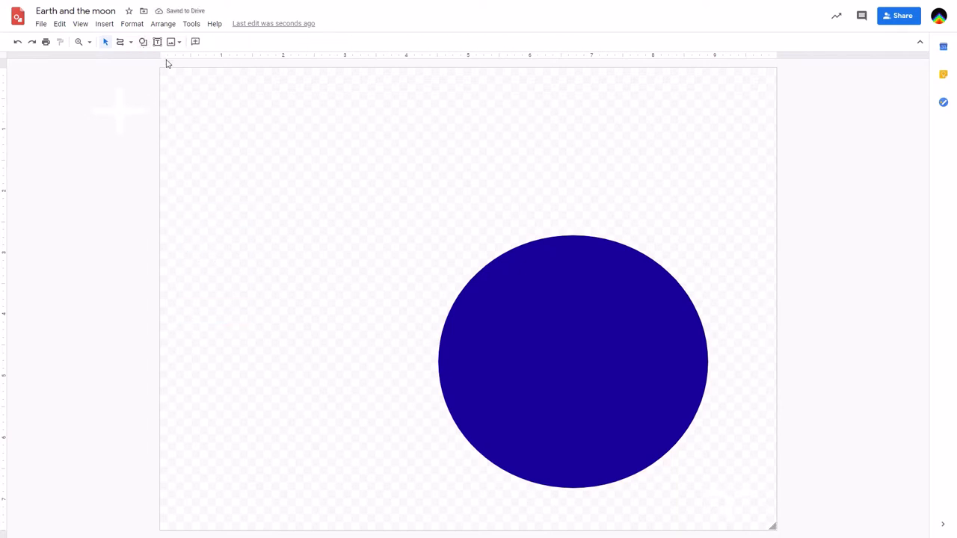
mouse_move(121, 42)
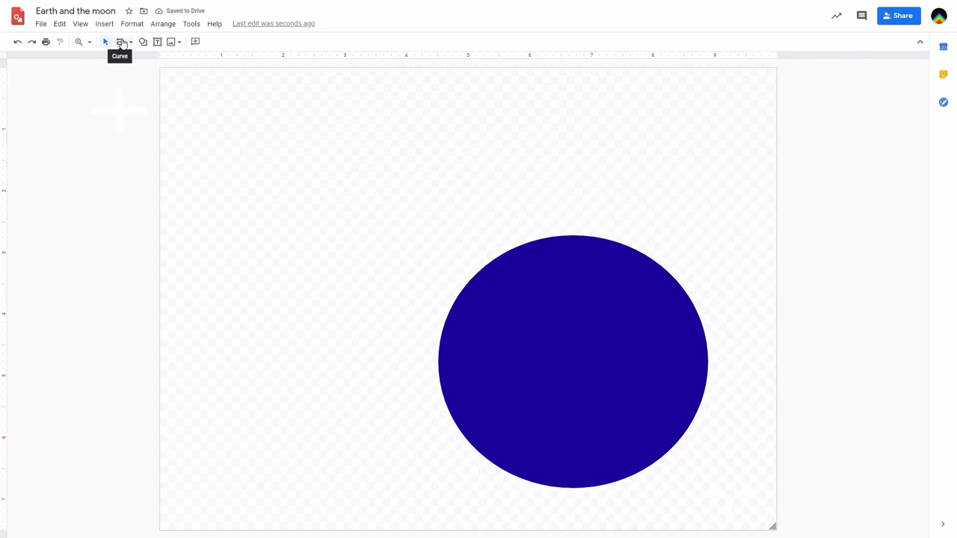
Step: Choose the Curve line type for sketching landmasses
left_click(123, 41)
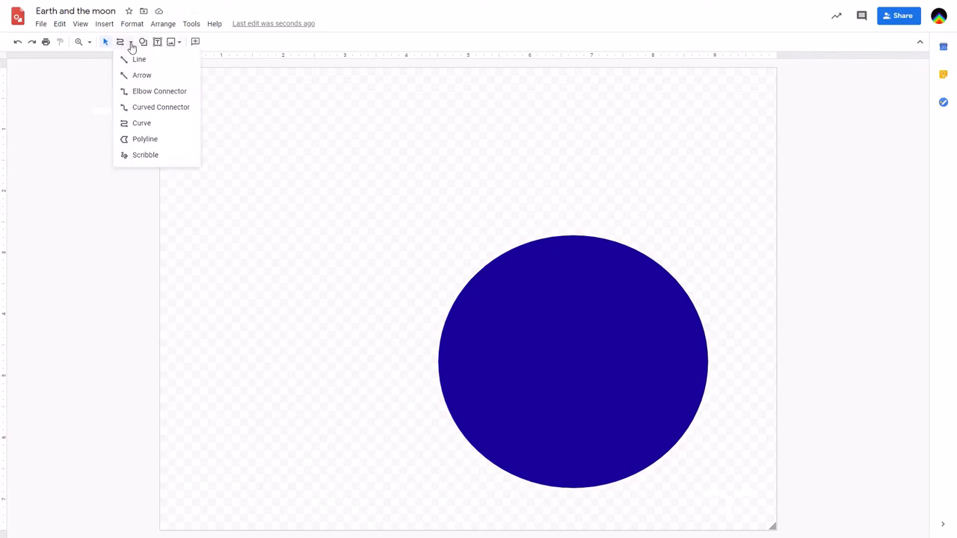
mouse_move(123, 42)
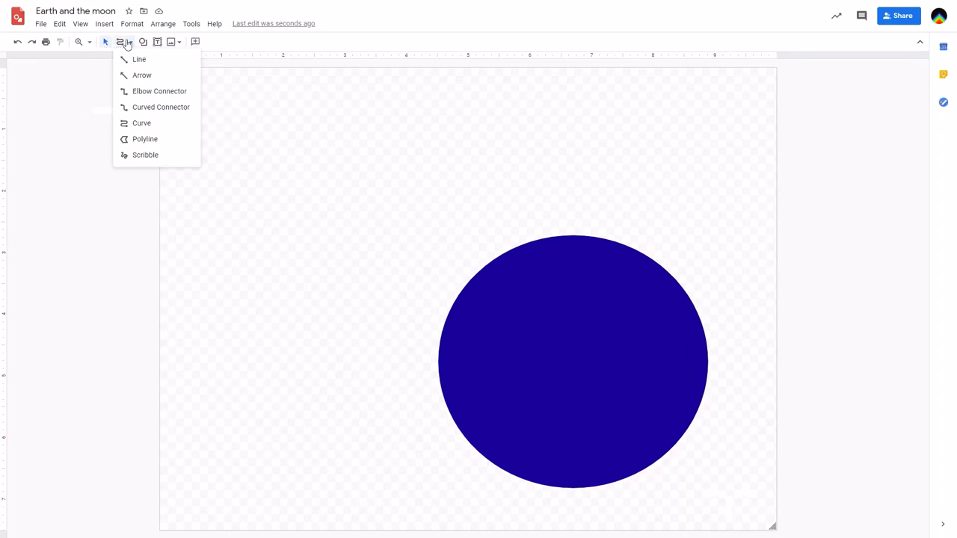
mouse_move(144, 123)
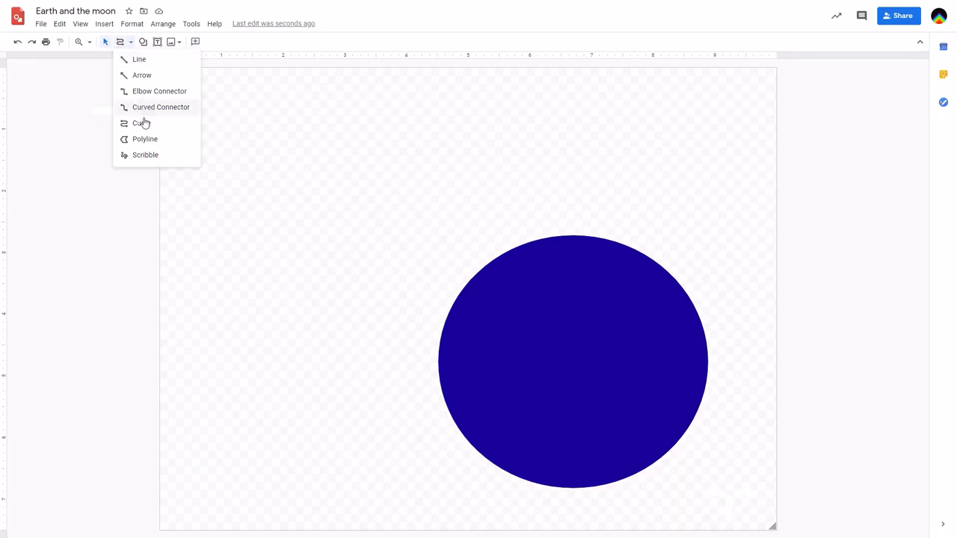
mouse_move(317, 215)
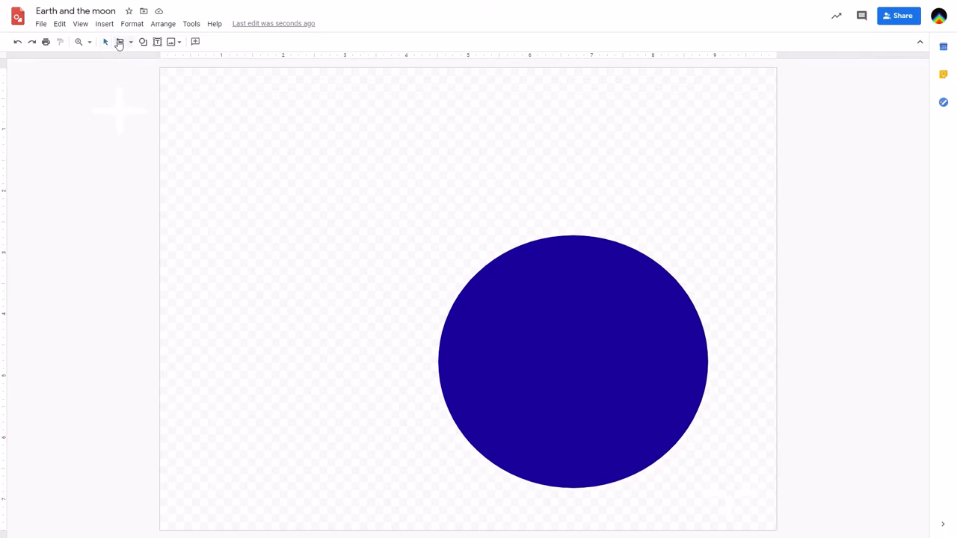
Step: Sketch a freeform landmass on the Earth's right side and rotate it to fit inside the circle
left_click_drag(506, 326, 565, 299)
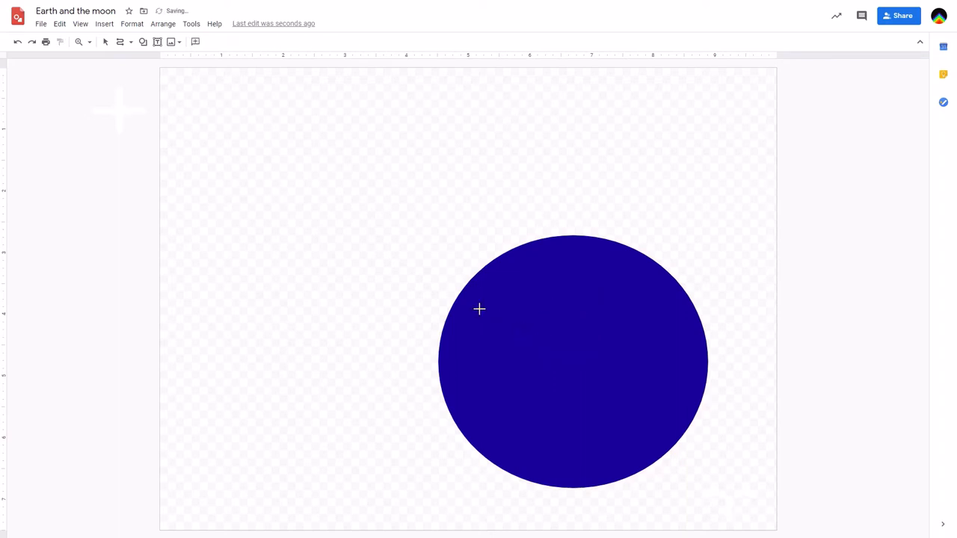
left_click_drag(505, 308, 598, 336)
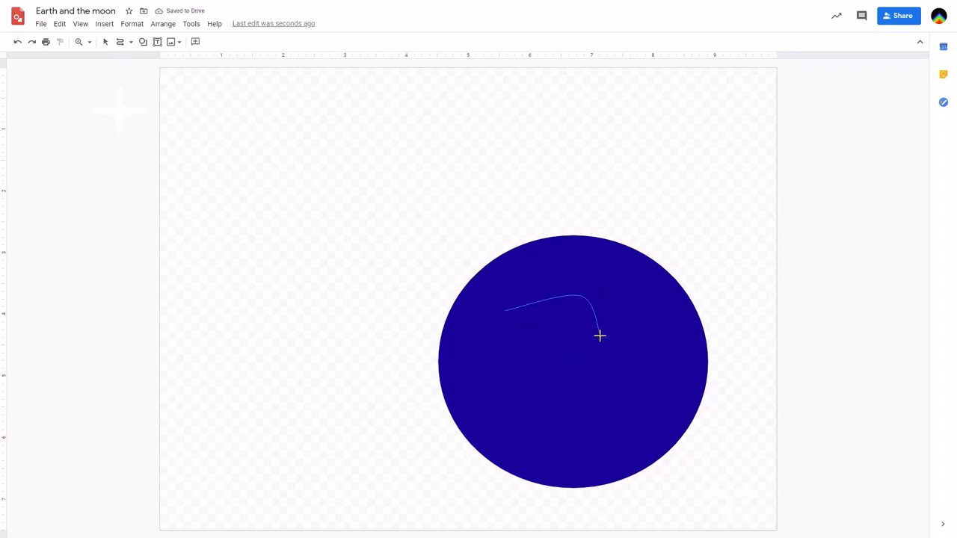
left_click_drag(598, 335, 514, 320)
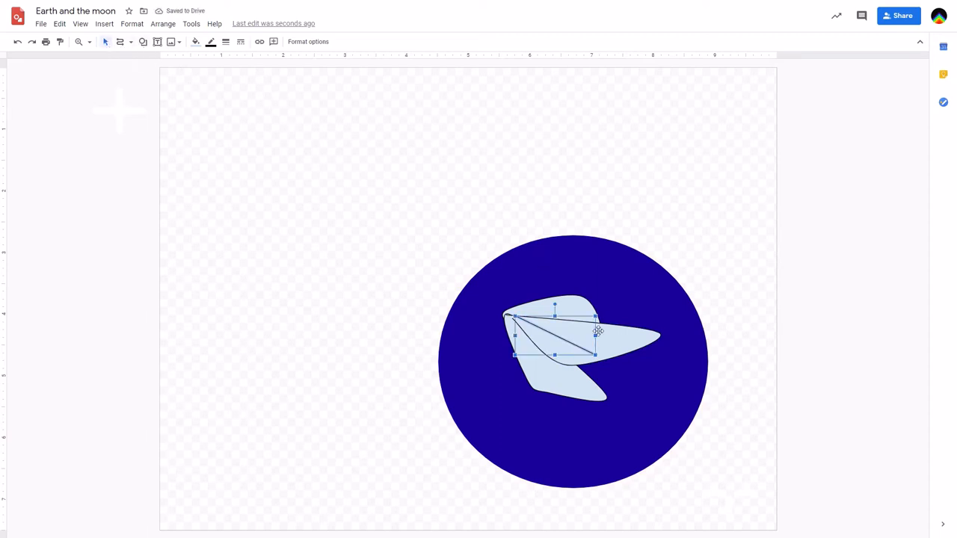
left_click_drag(598, 332, 658, 357)
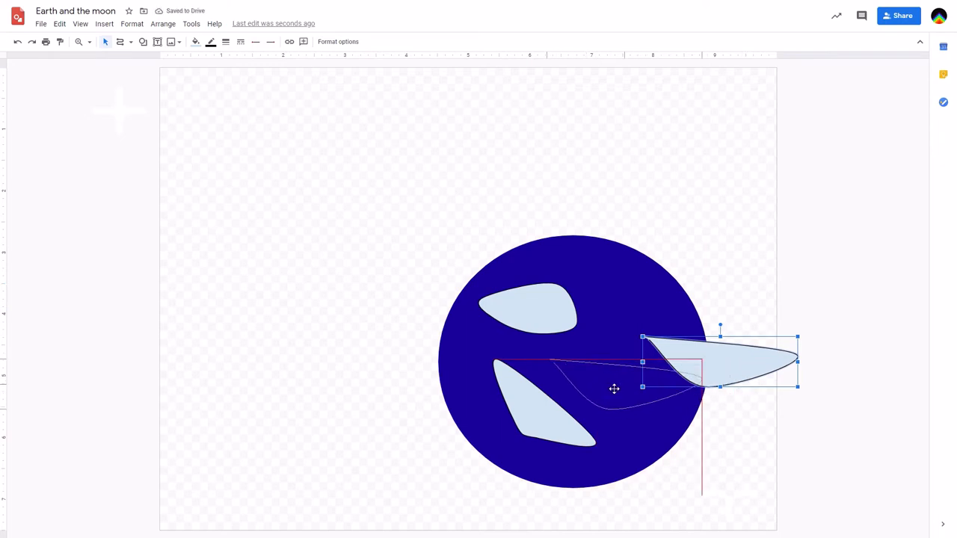
left_click_drag(718, 364, 625, 381)
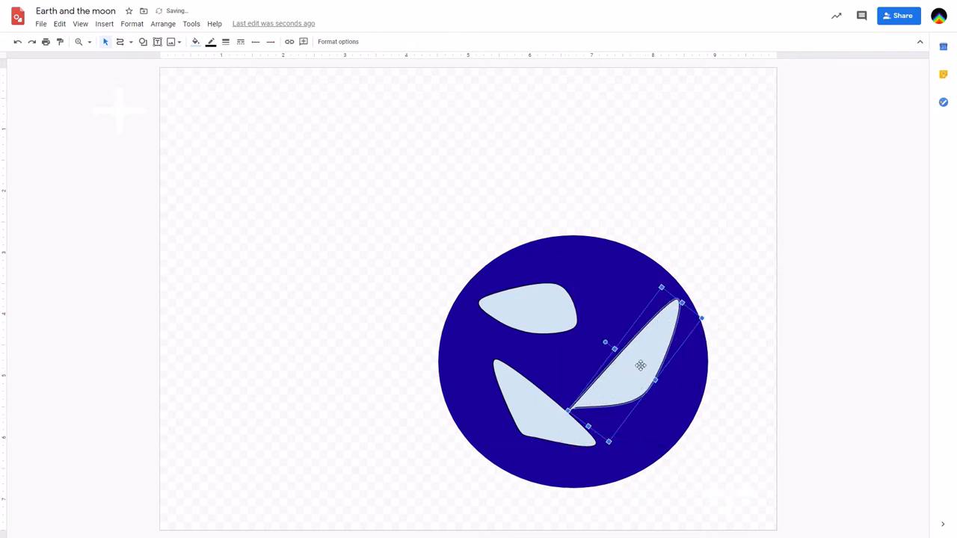
mouse_move(622, 384)
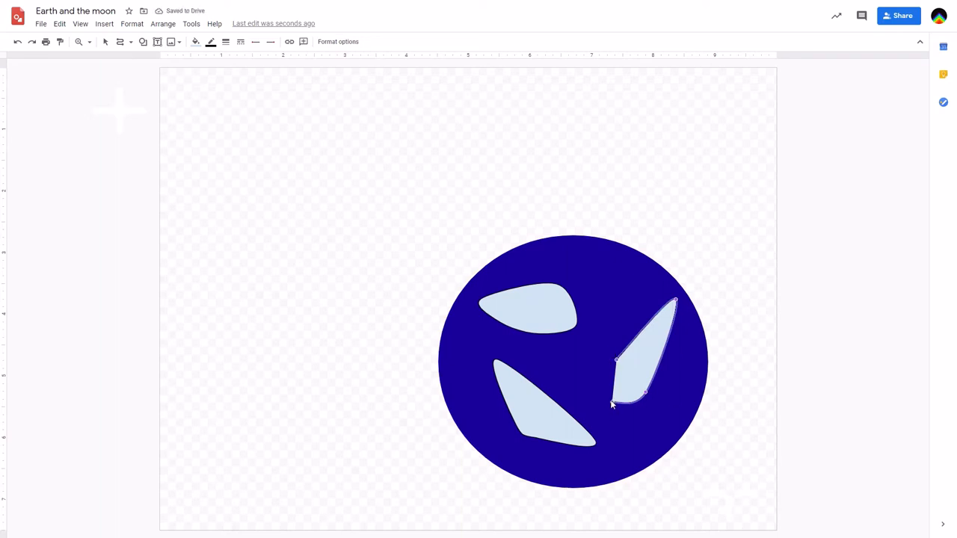
Step: Fill the right-hand and lower-left landmasses with bright green
left_click(838, 359)
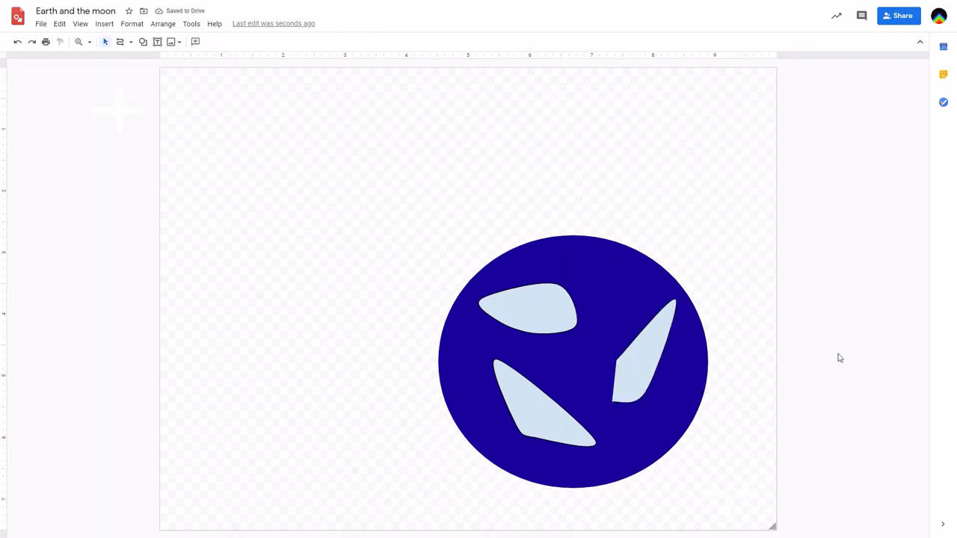
left_click(643, 352)
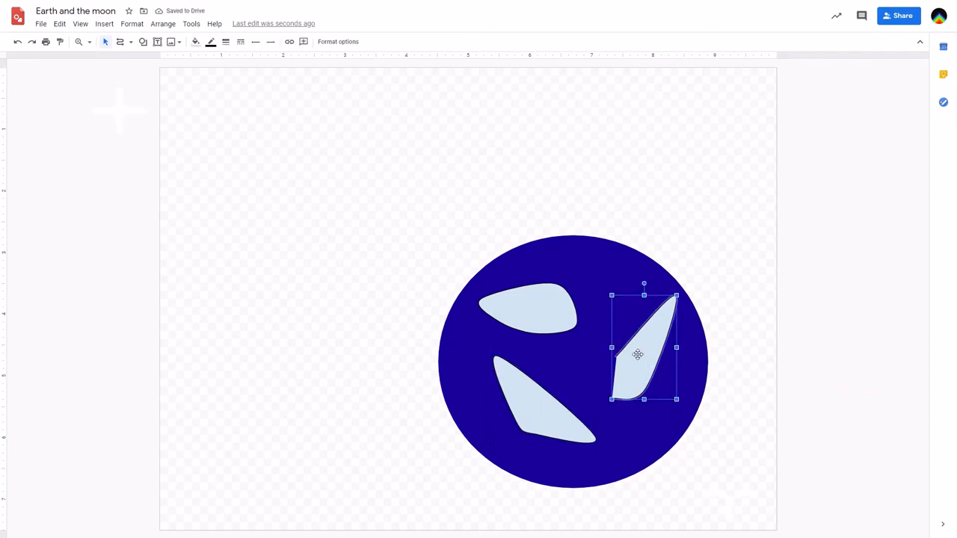
left_click(195, 42)
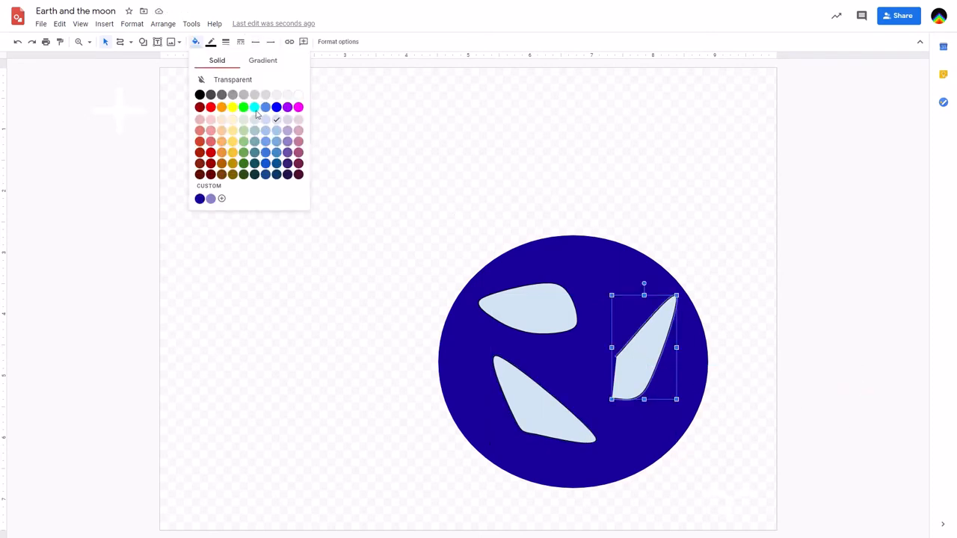
left_click(242, 108)
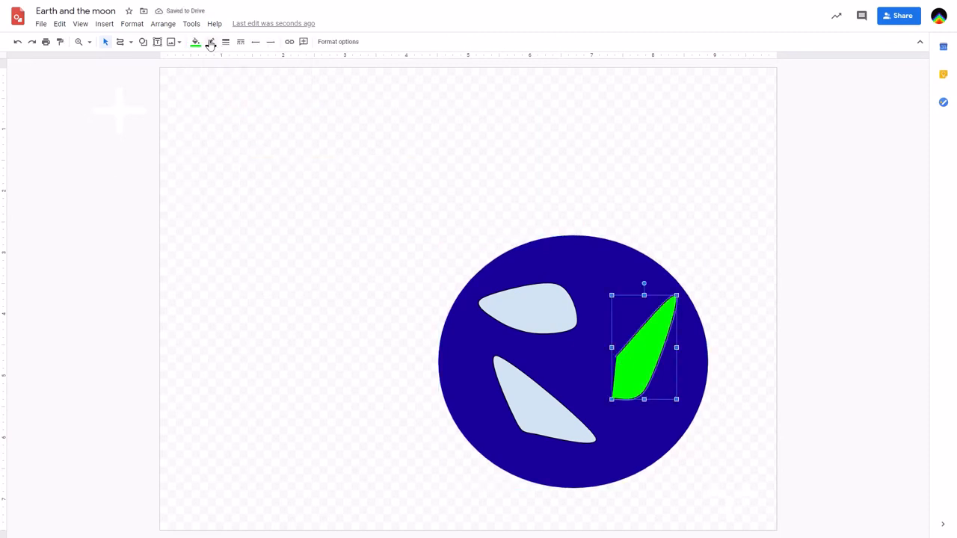
left_click(212, 42)
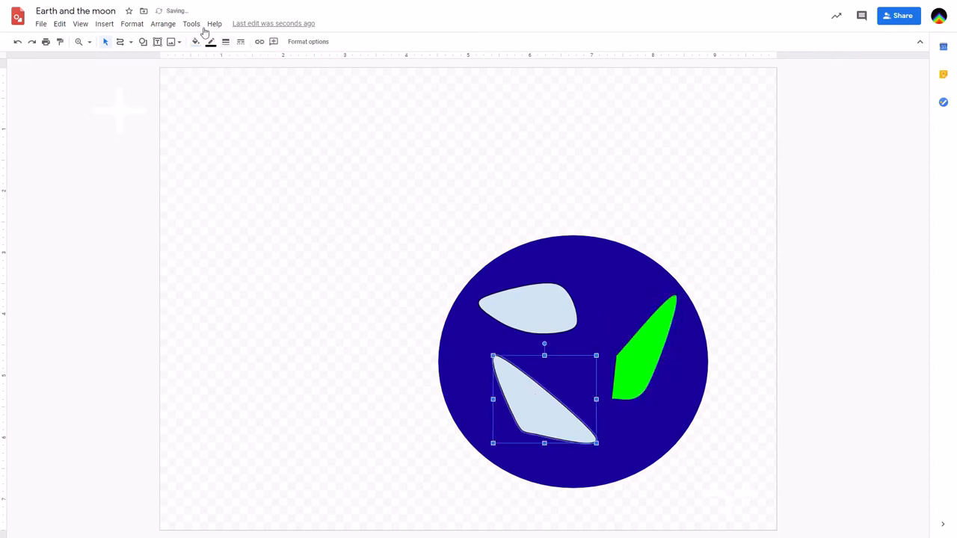
left_click(194, 42)
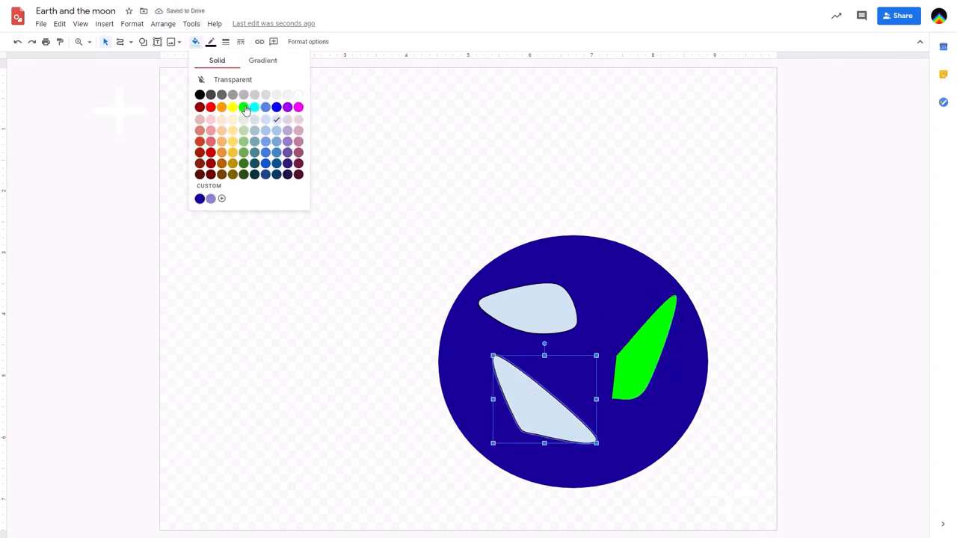
left_click(245, 107)
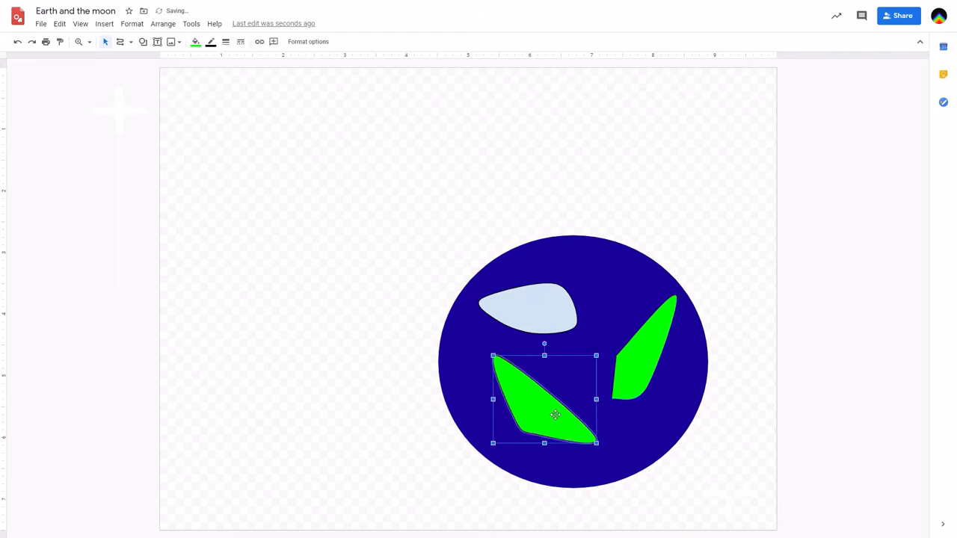
Step: Fill the upper landmass with bright green as well
left_click(211, 42)
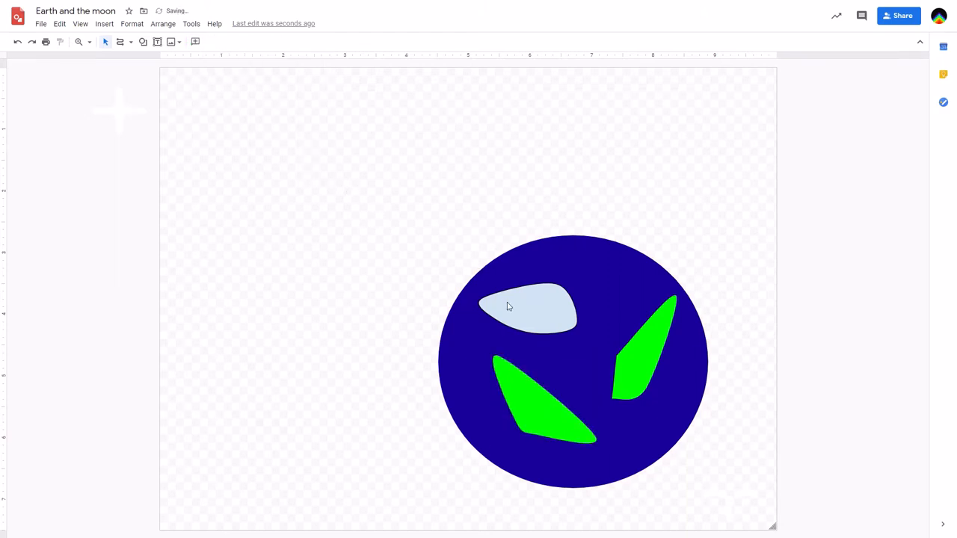
left_click(523, 307)
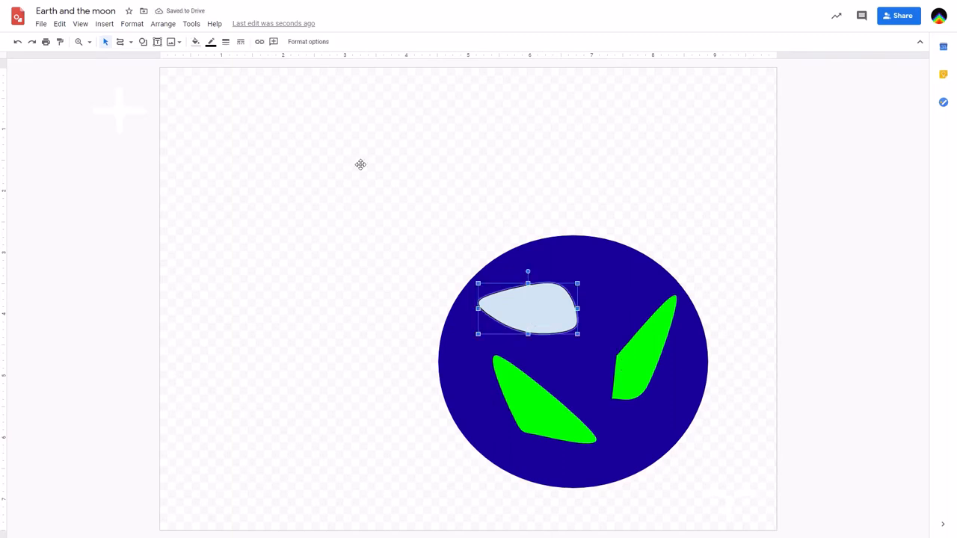
left_click(195, 42)
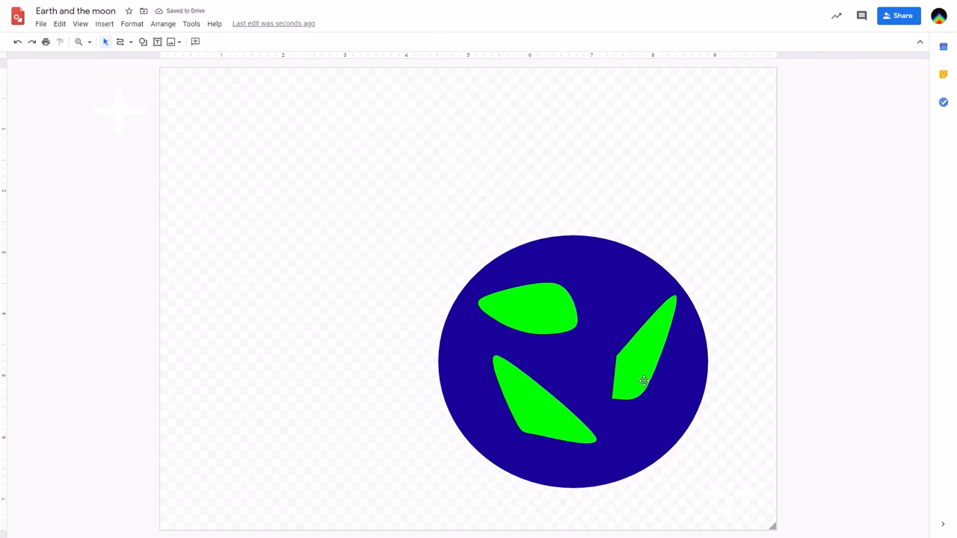
left_click(644, 347)
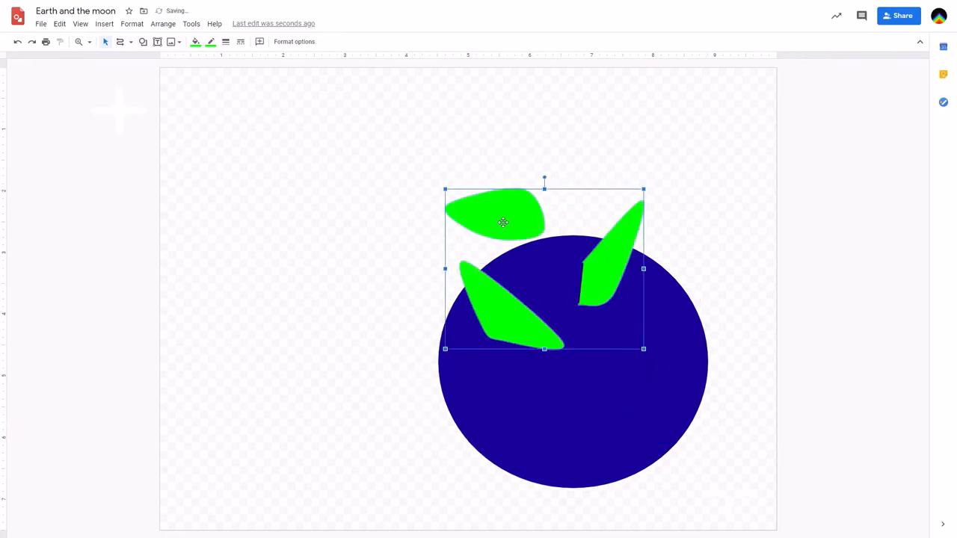
mouse_move(357, 209)
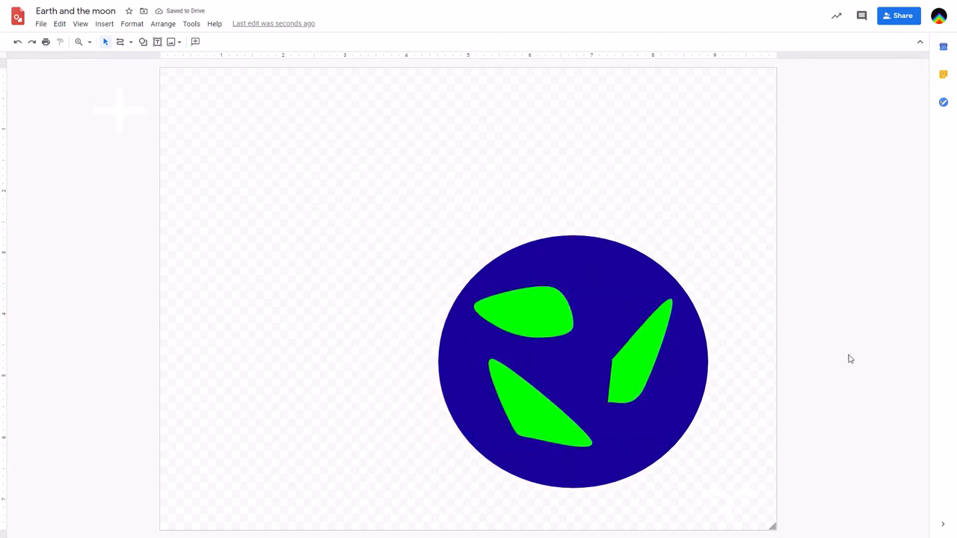
mouse_move(446, 368)
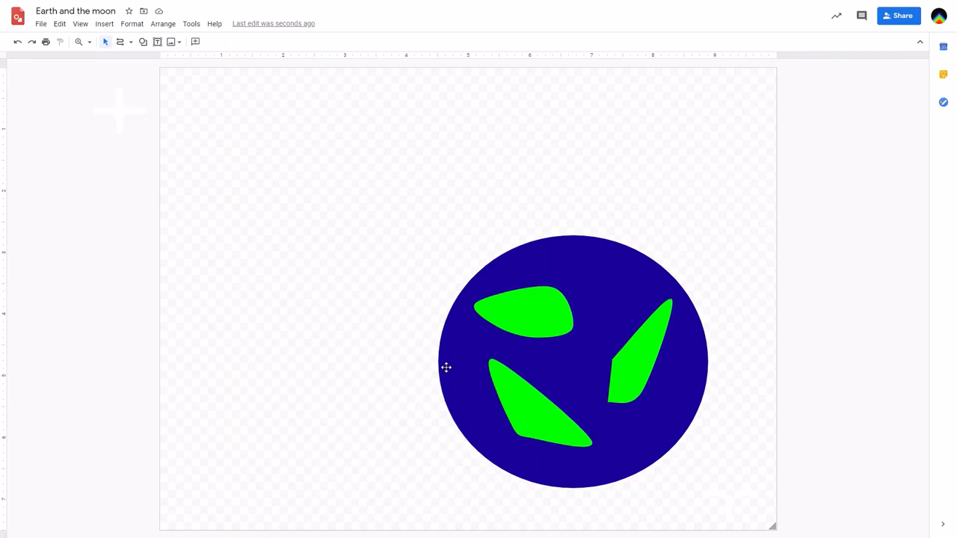
mouse_move(709, 314)
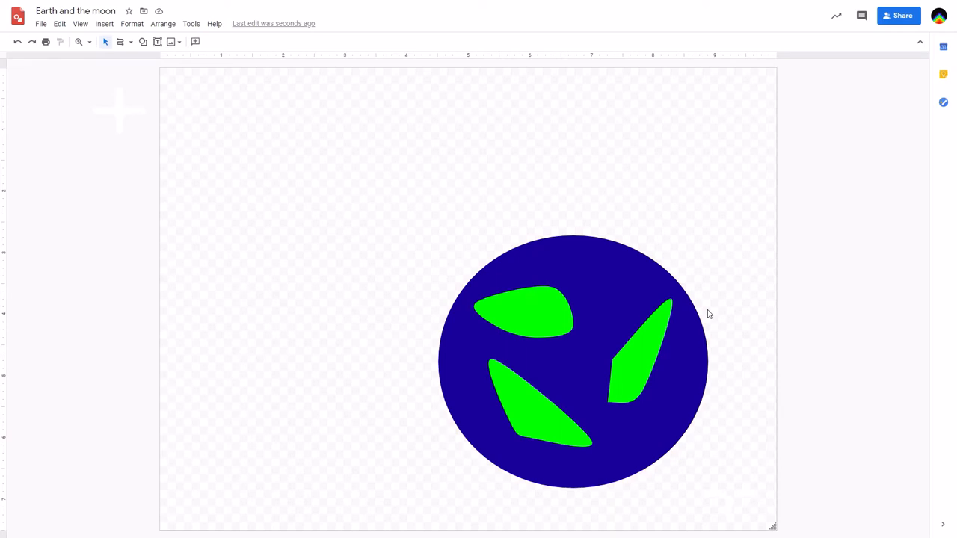
mouse_move(516, 269)
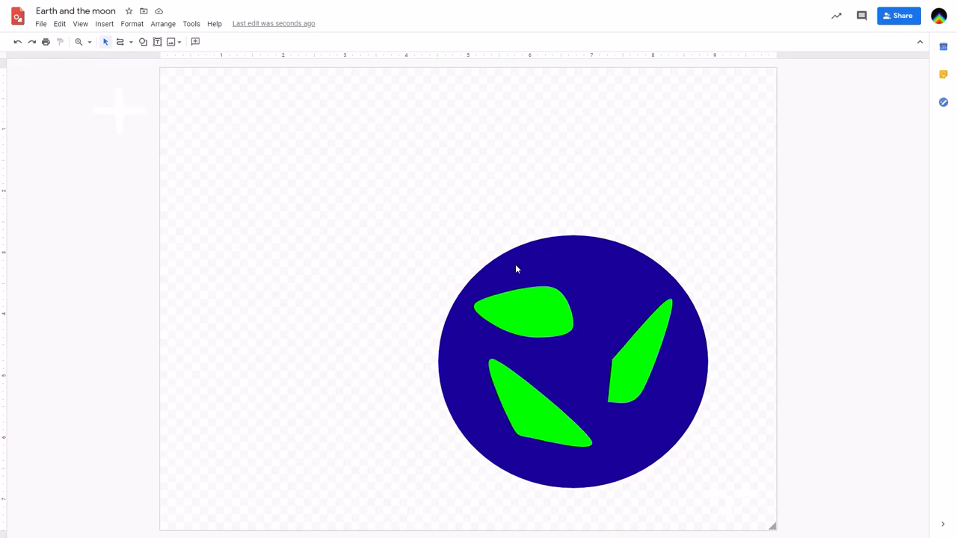
mouse_move(156, 66)
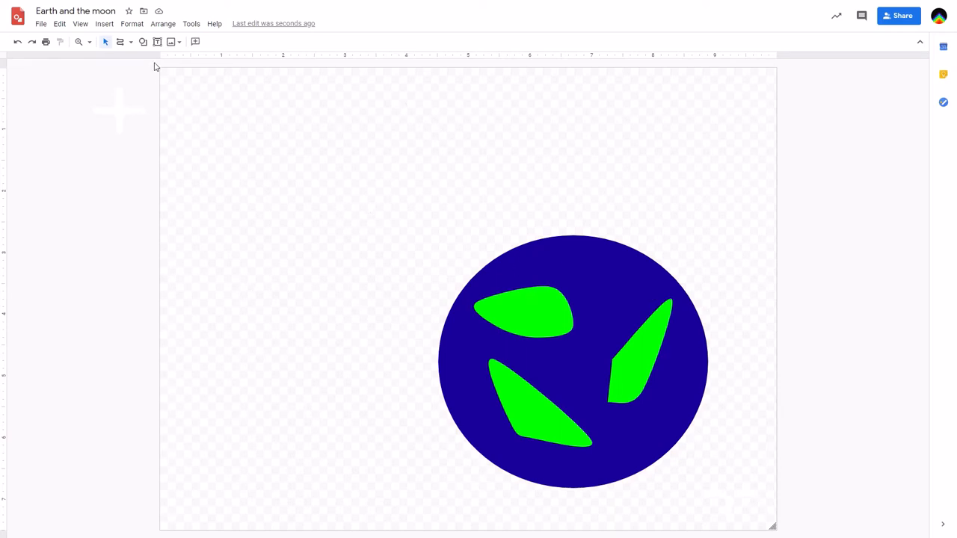
Step: Draw a moon circle in the upper left of the page
left_click(143, 42)
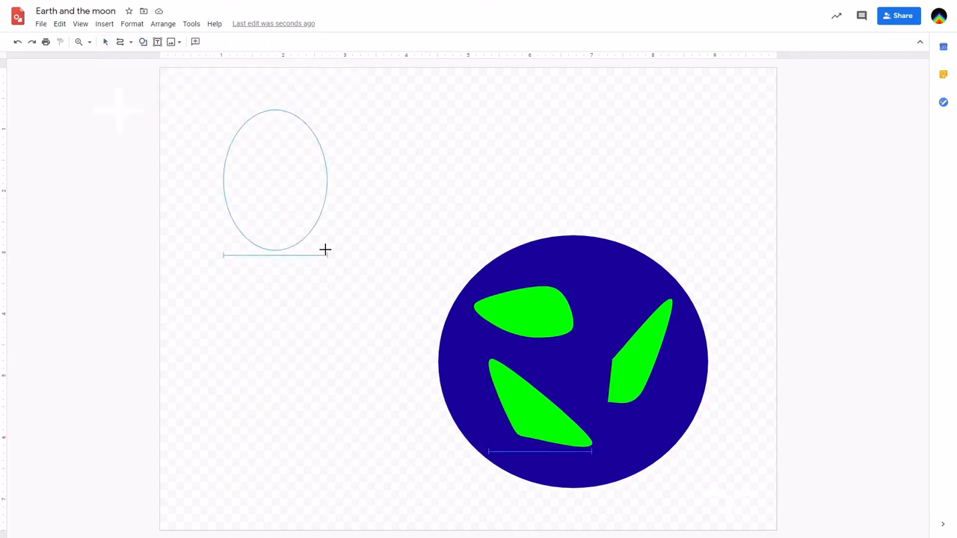
left_click_drag(326, 248, 416, 287)
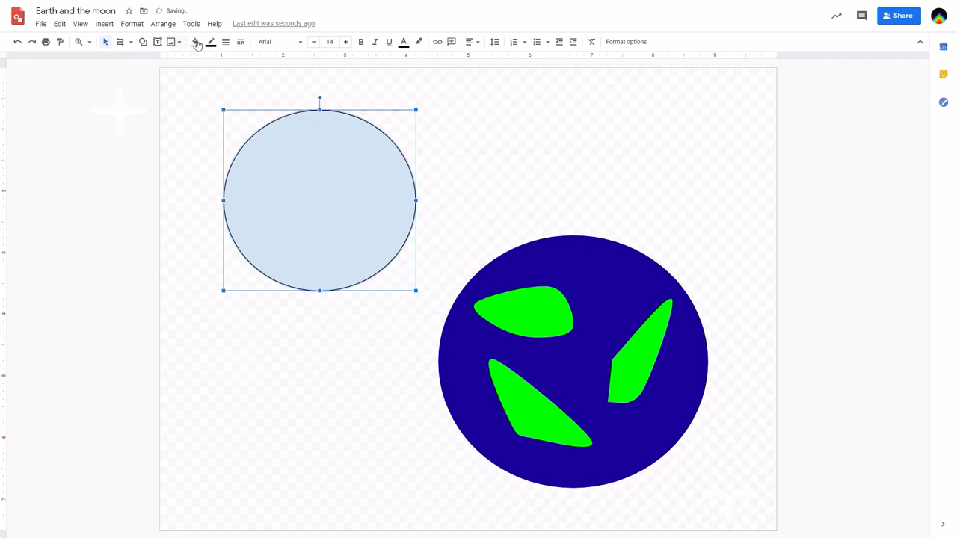
Step: Bring up the gradient fill choices for the moon circle
left_click(194, 42)
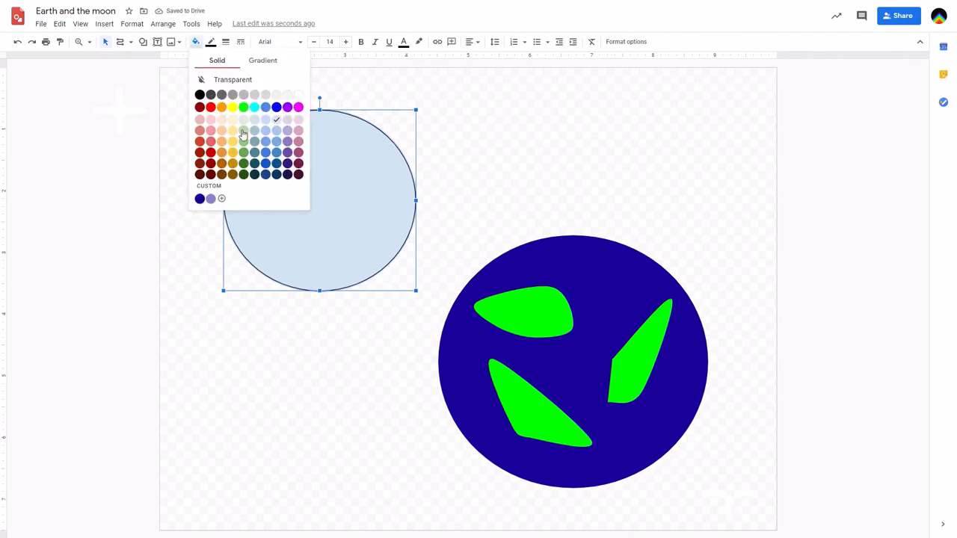
left_click(263, 59)
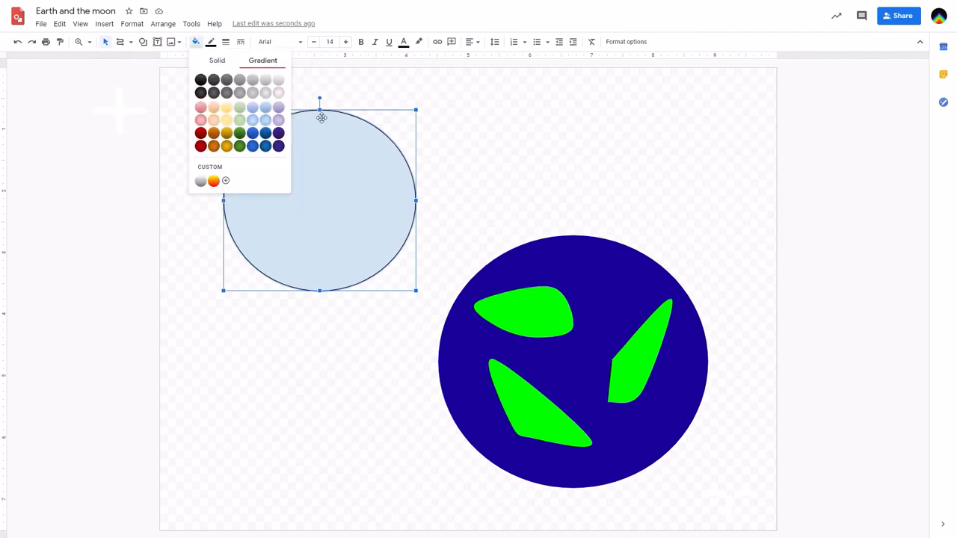
mouse_move(330, 133)
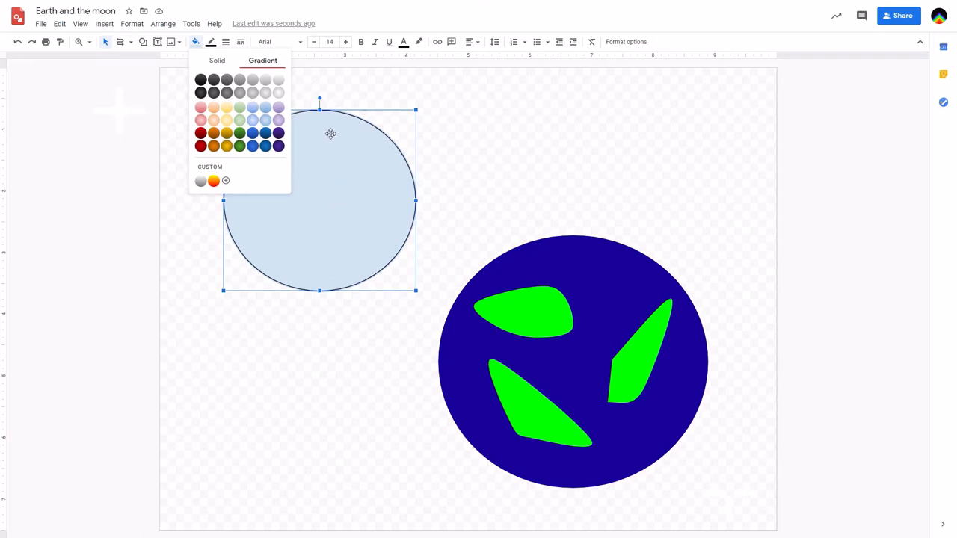
mouse_move(326, 114)
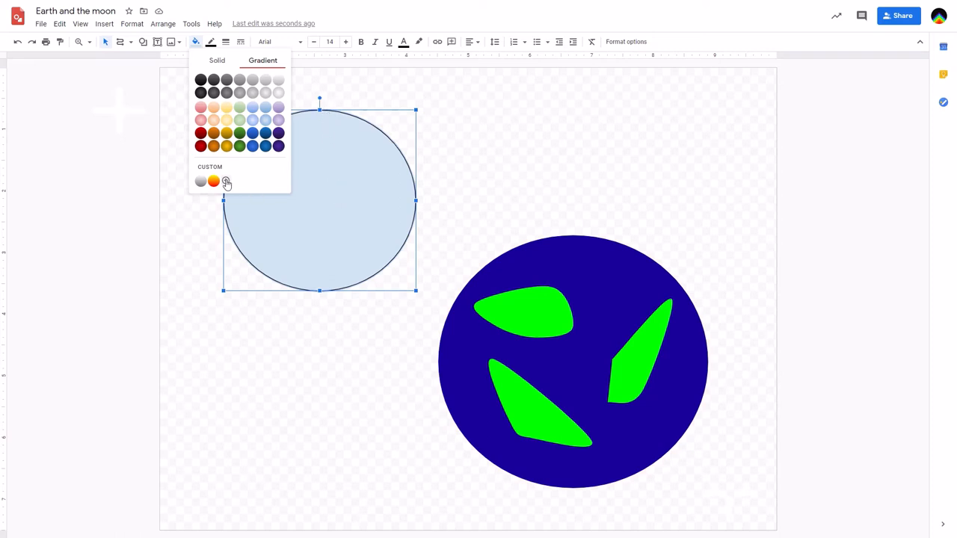
Step: Apply a custom linear gradient from dark grey to white to the moon
left_click(226, 182)
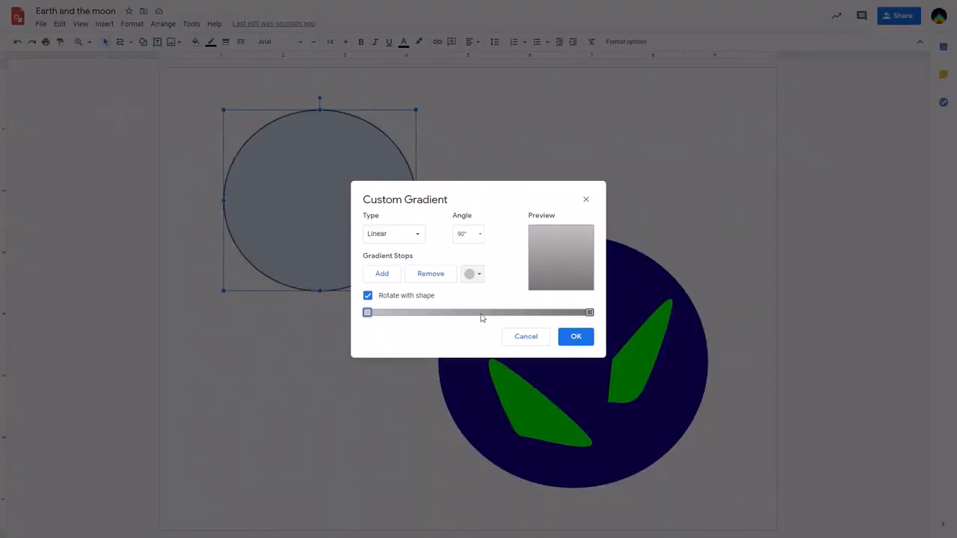
mouse_move(604, 189)
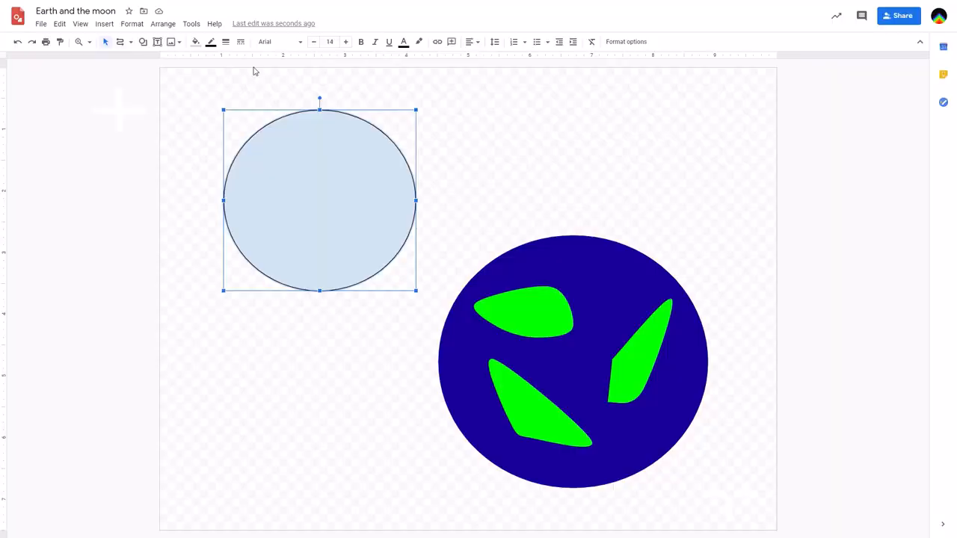
left_click(194, 42)
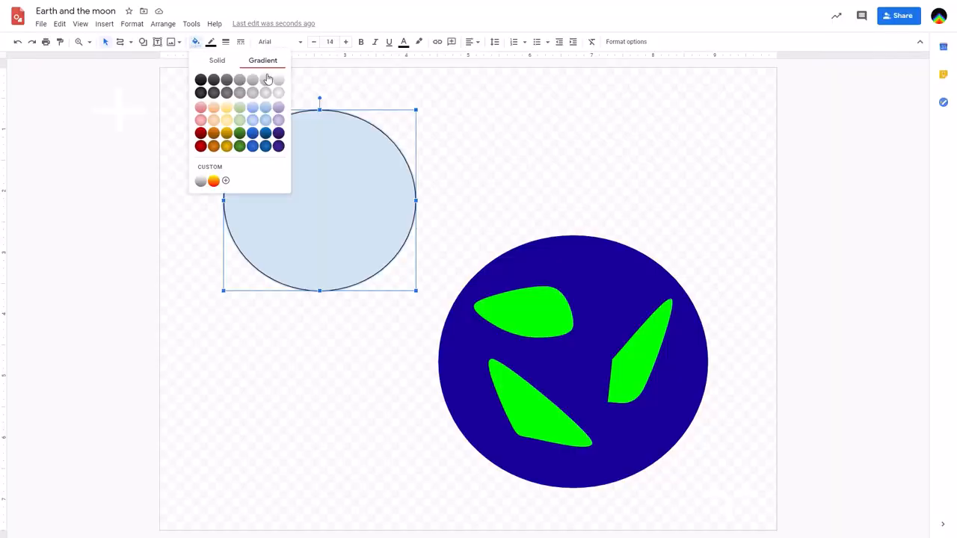
left_click(224, 180)
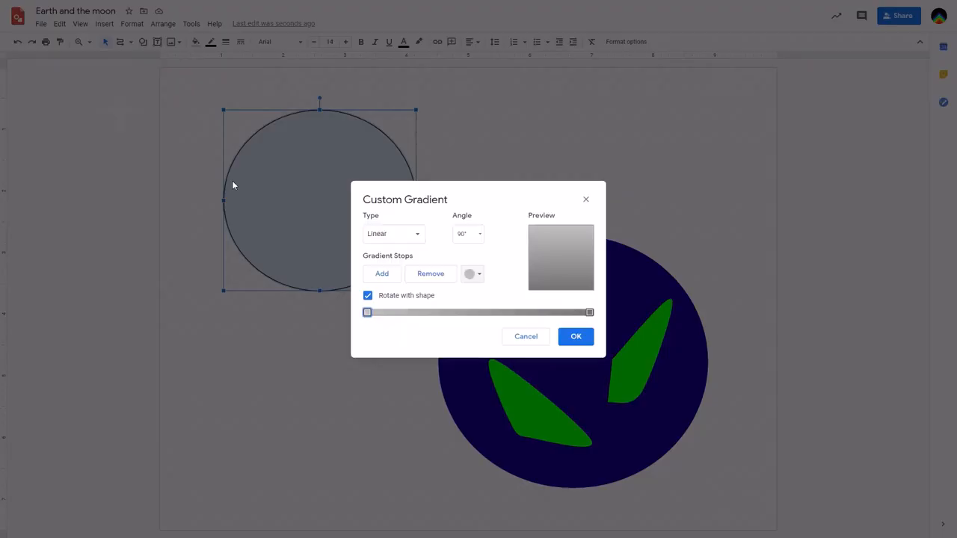
mouse_move(383, 245)
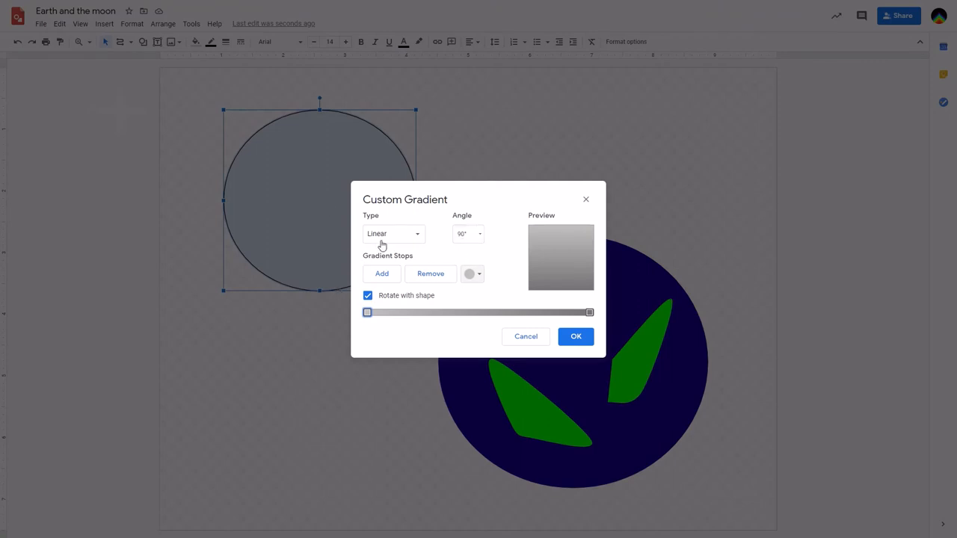
mouse_move(424, 254)
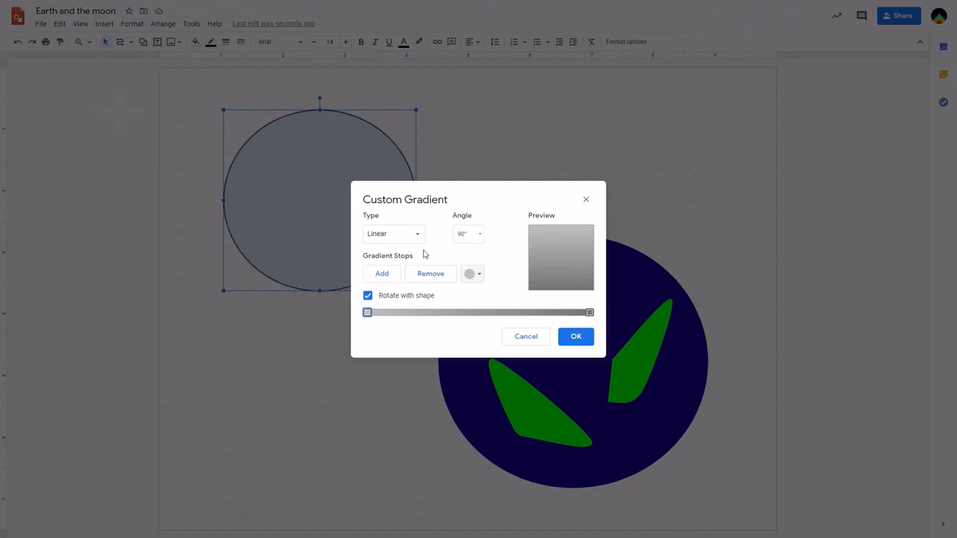
mouse_move(402, 279)
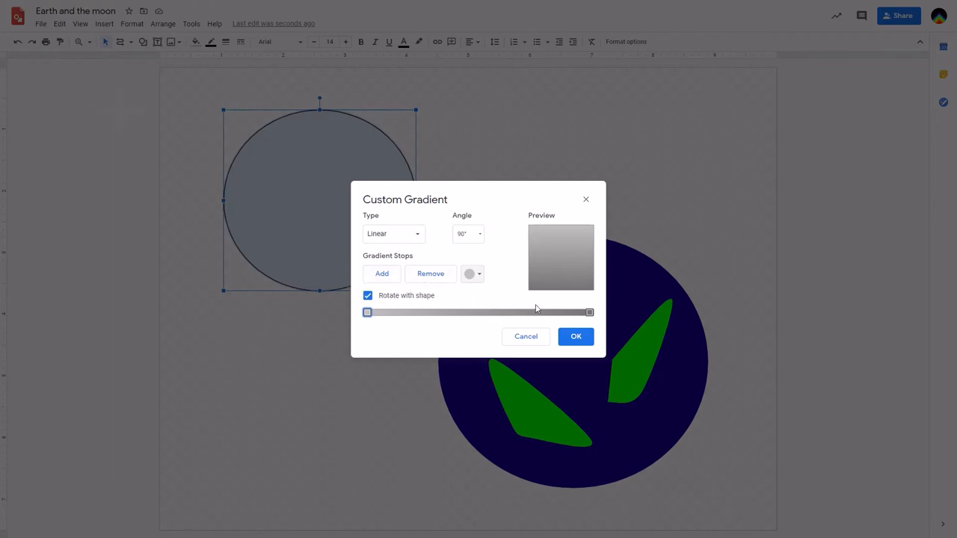
left_click(472, 272)
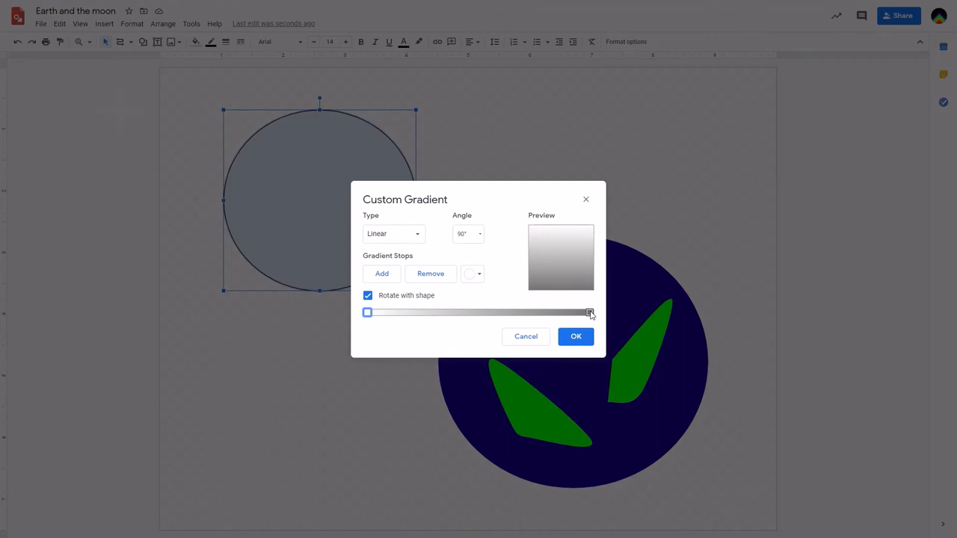
left_click(472, 272)
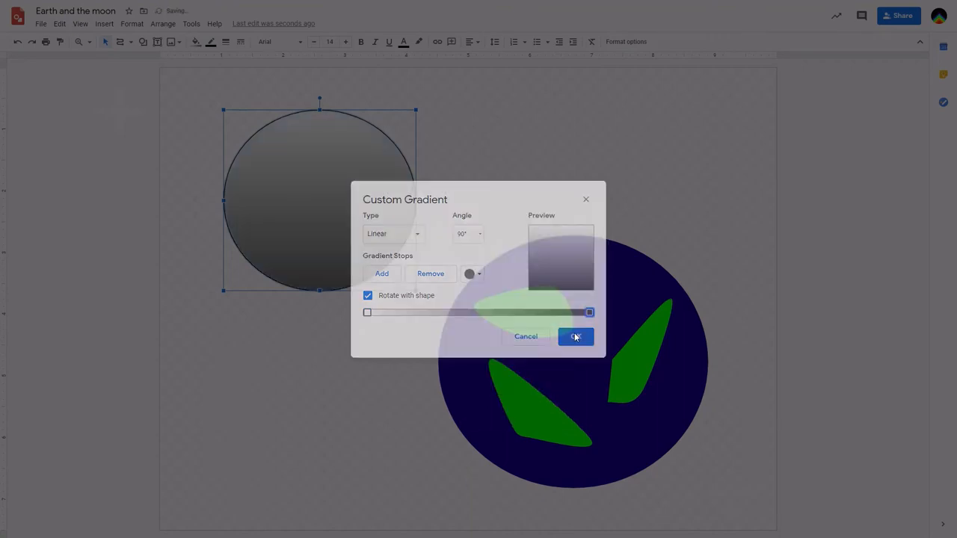
left_click(575, 336)
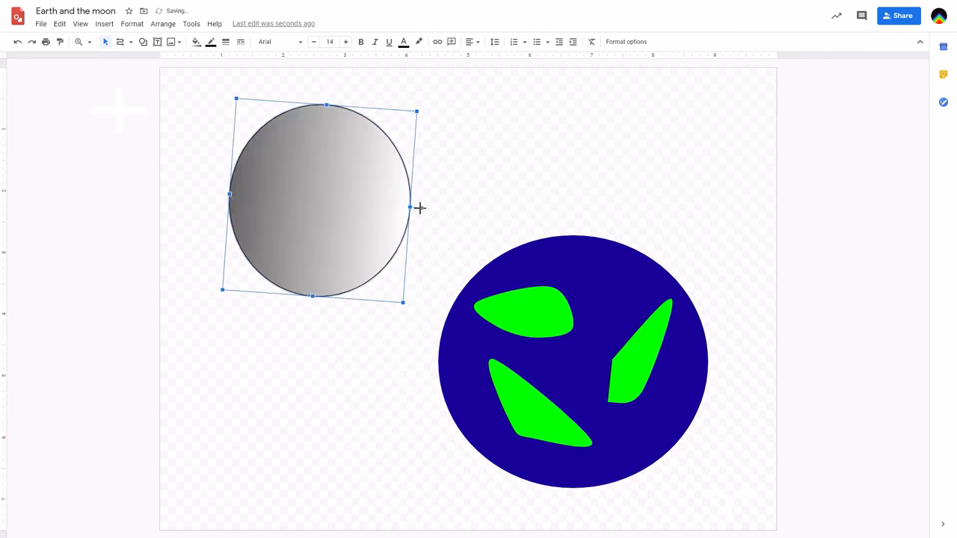
Step: Widen, tilt and move the moon to sit just above the Earth's upper left
left_click_drag(410, 208, 439, 209)
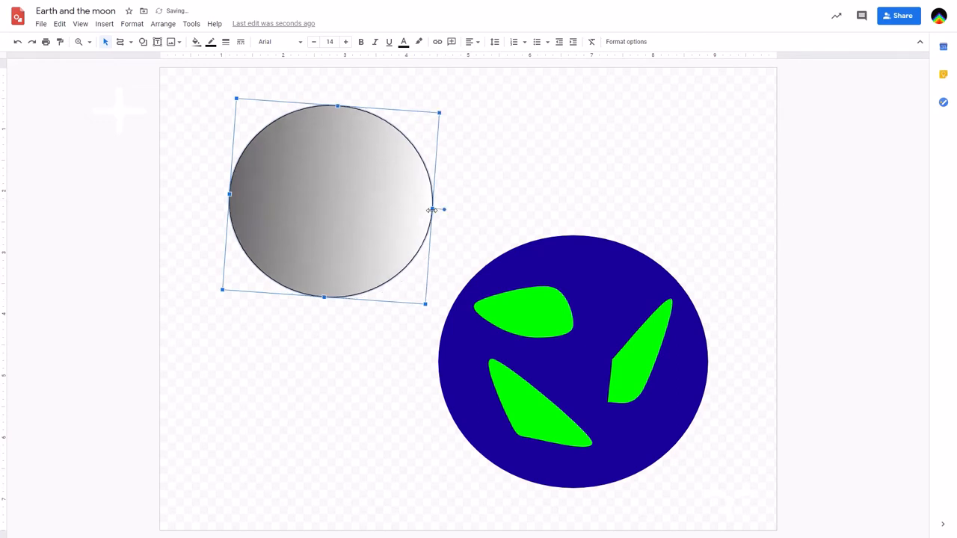
mouse_move(445, 208)
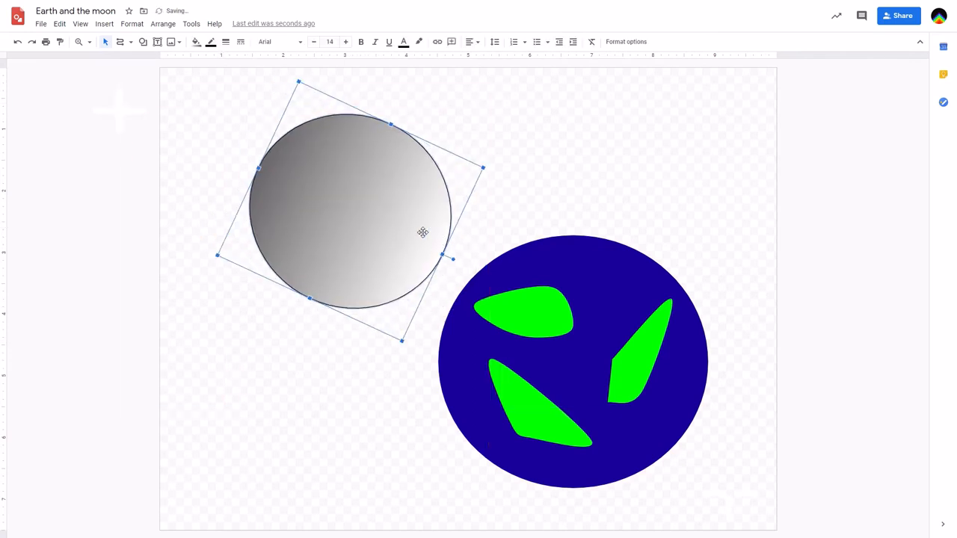
left_click_drag(422, 232, 445, 242)
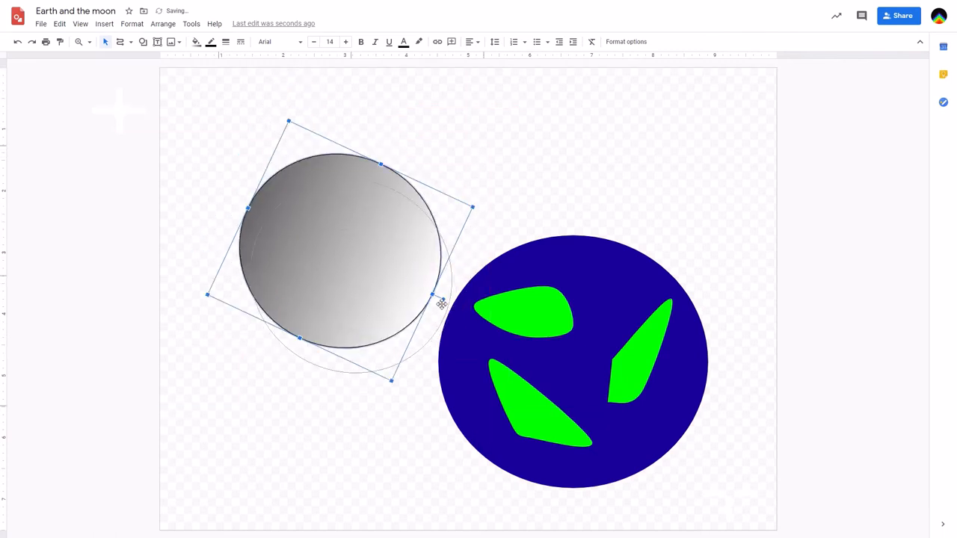
left_click_drag(443, 302, 344, 248)
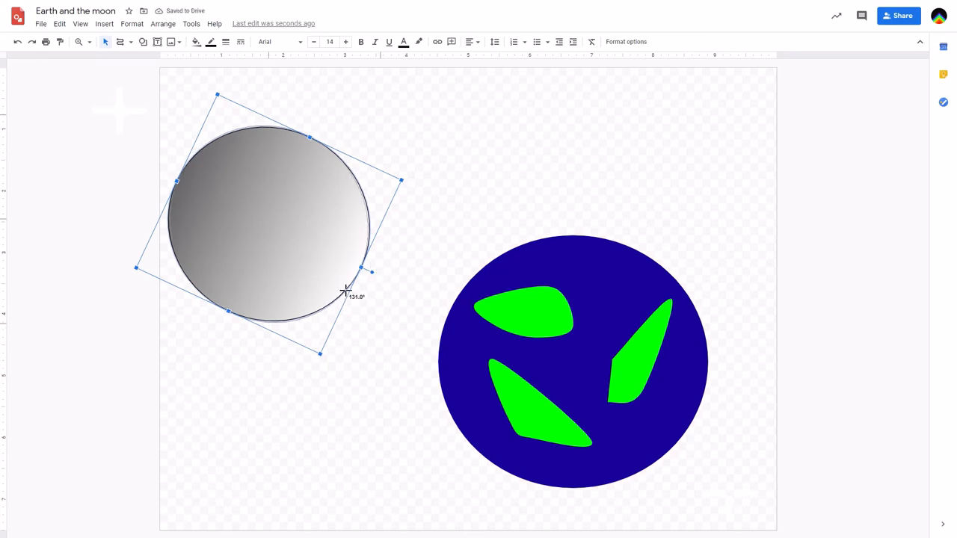
left_click_drag(347, 290, 379, 239)
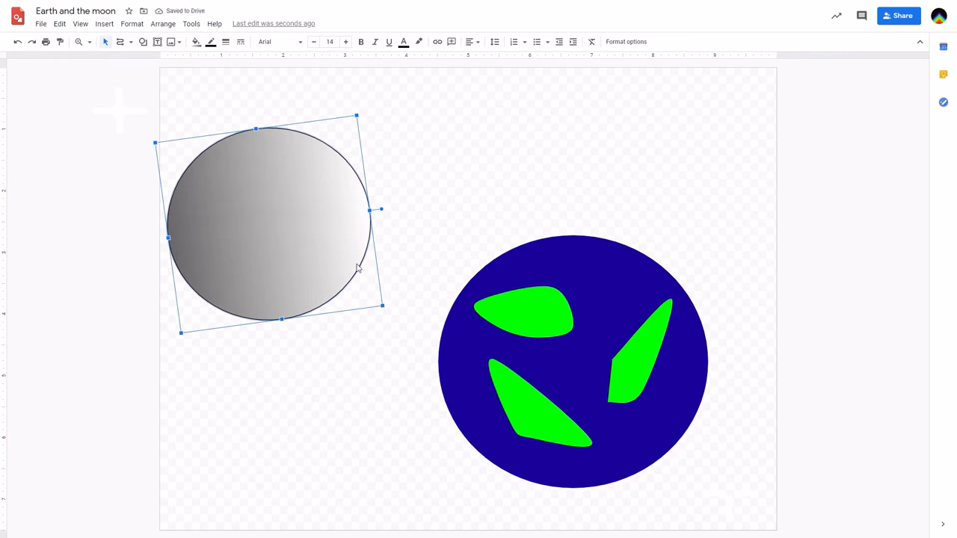
mouse_move(466, 299)
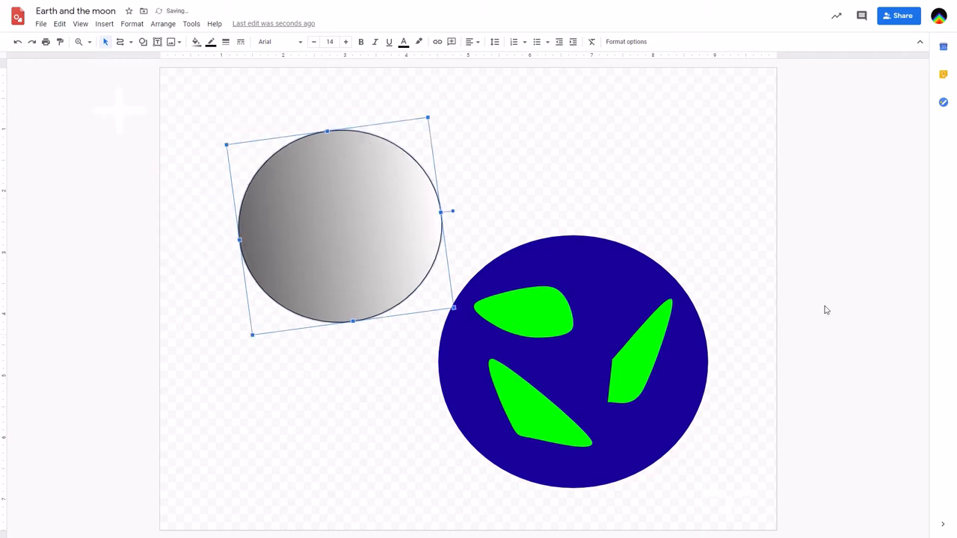
left_click(826, 309)
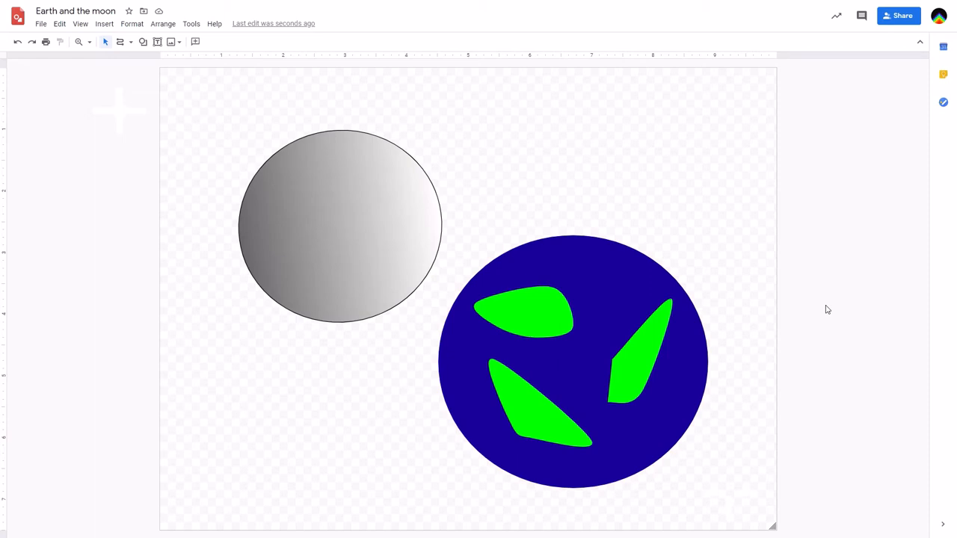
mouse_move(389, 408)
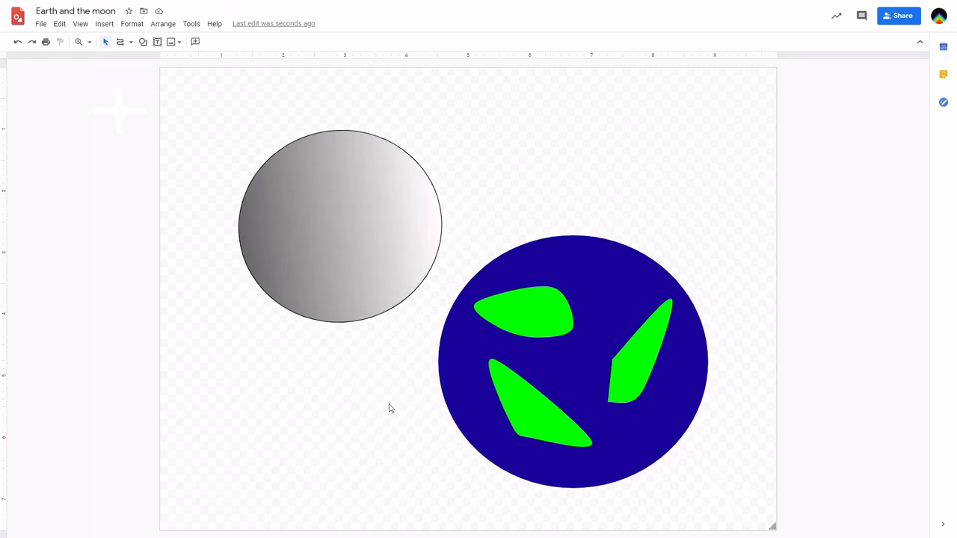
mouse_move(548, 250)
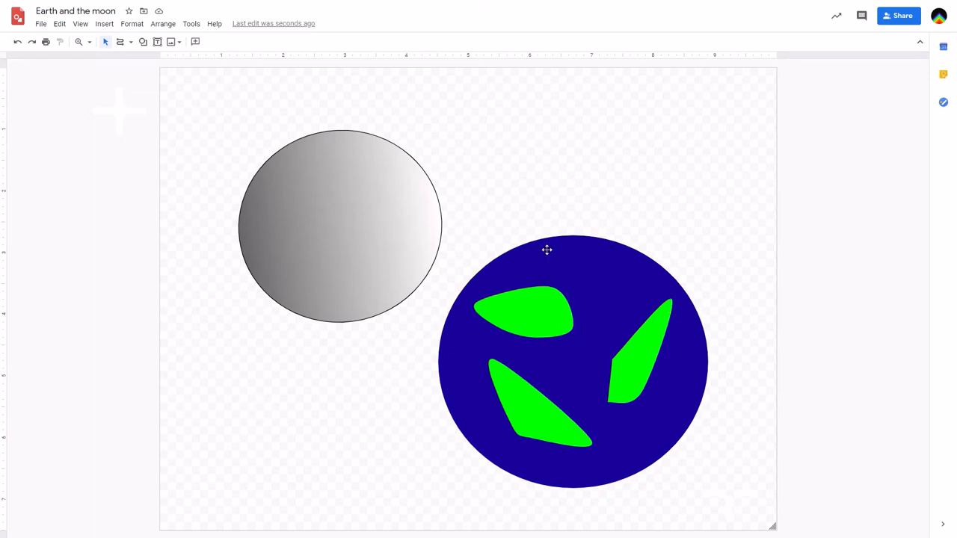
Step: Pick a rectangle shape to draw the black night-sky background
left_click(144, 42)
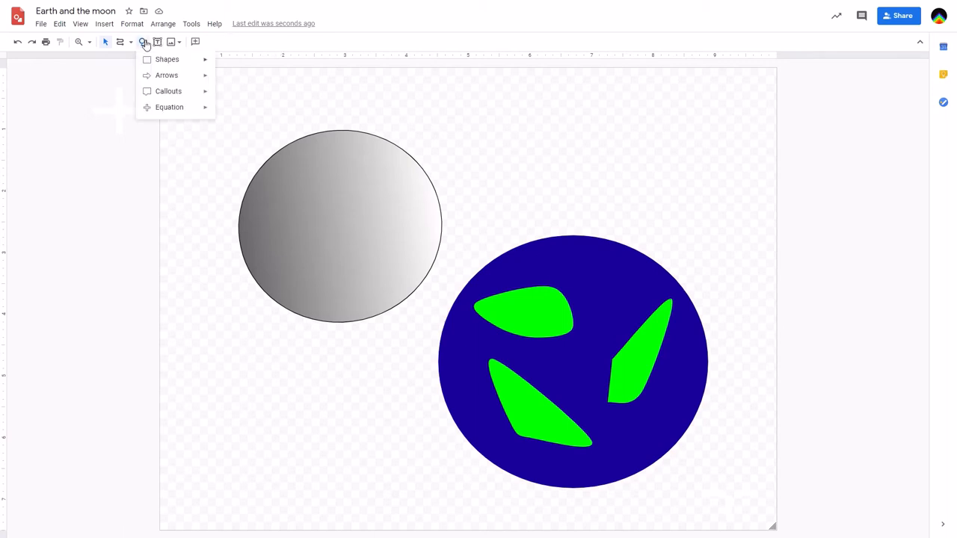
left_click(168, 60)
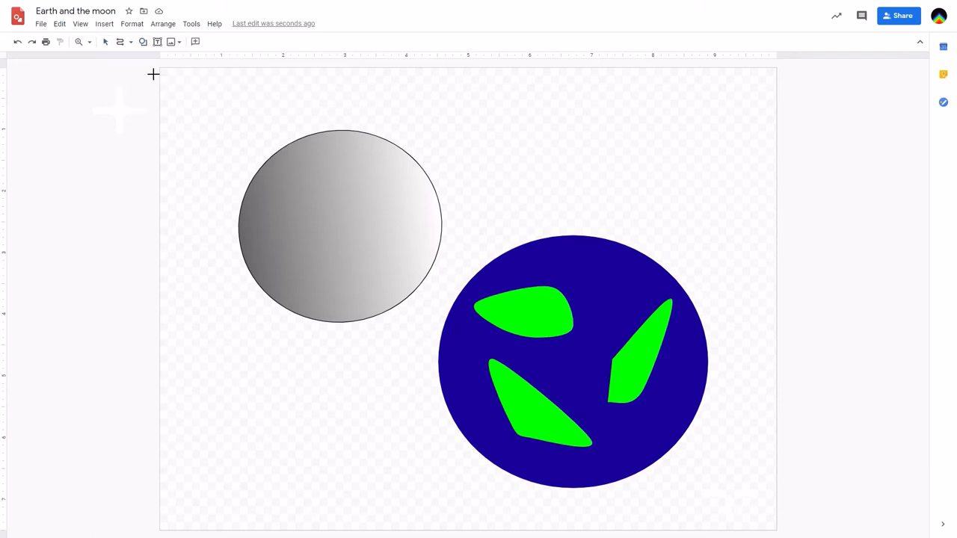
mouse_move(160, 69)
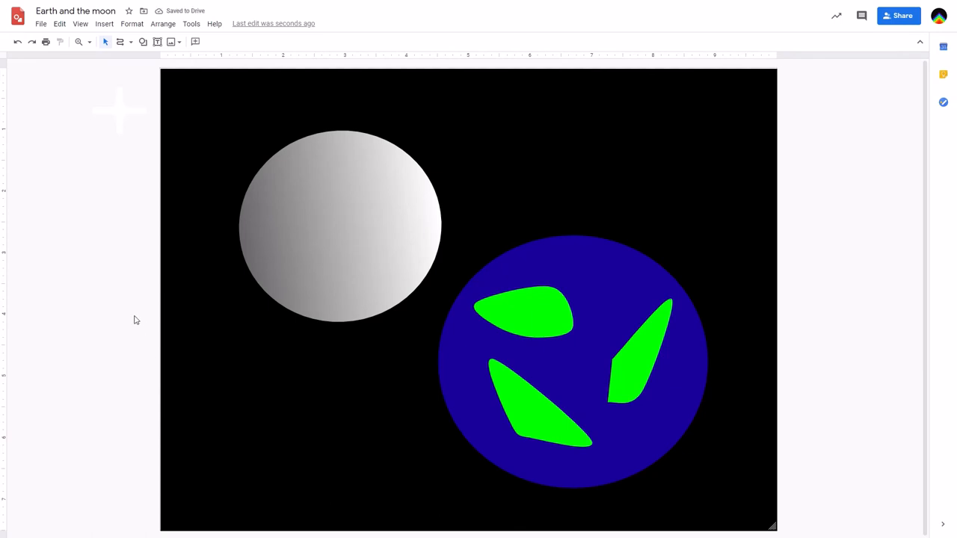
Step: Draw a small circle and place it above the Earth's upper right
left_click(143, 42)
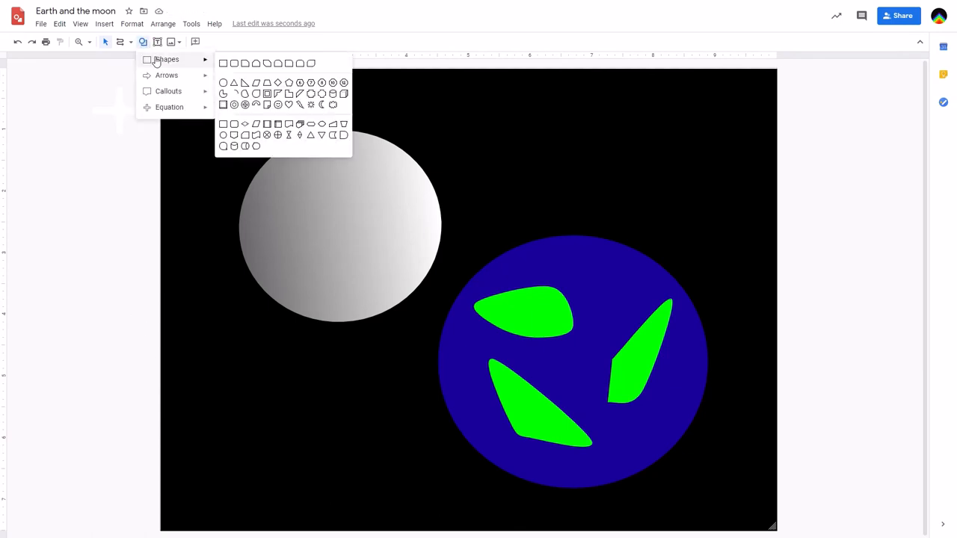
mouse_move(494, 110)
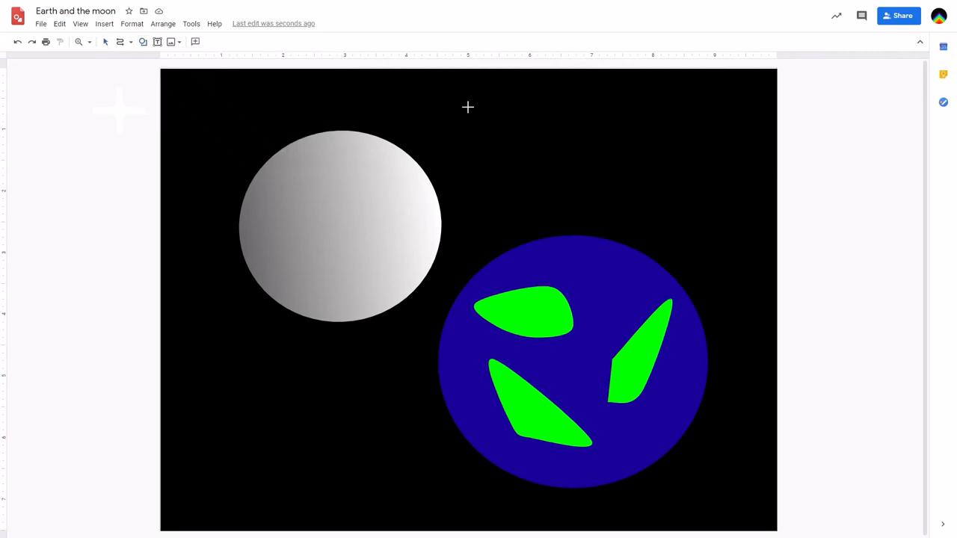
left_click_drag(116, 132, 490, 132)
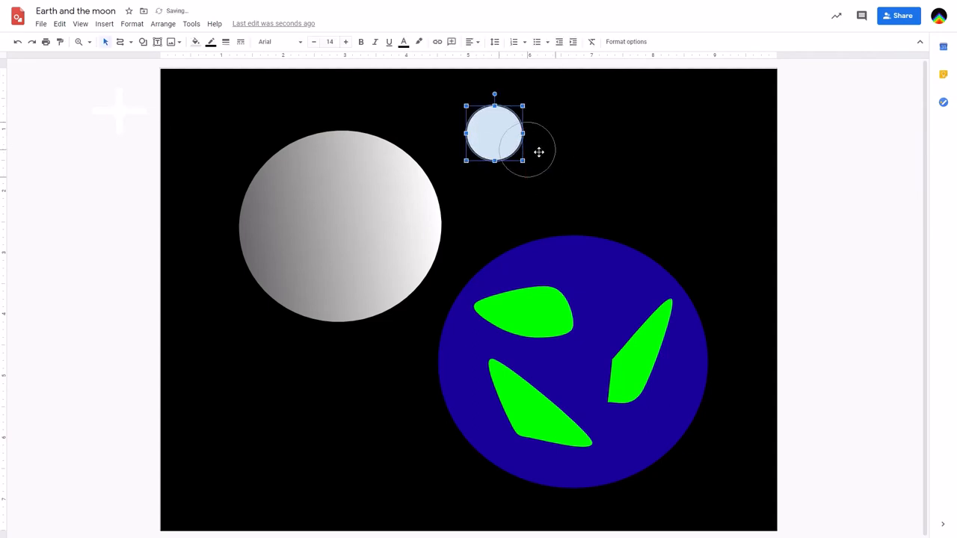
left_click_drag(493, 135, 568, 157)
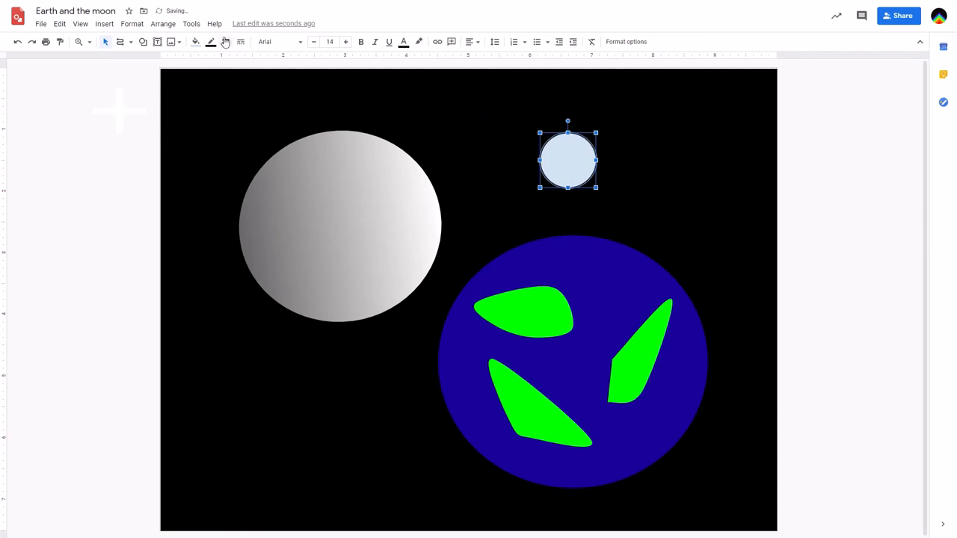
Step: Make the small circle white-filled with no outline
left_click(211, 42)
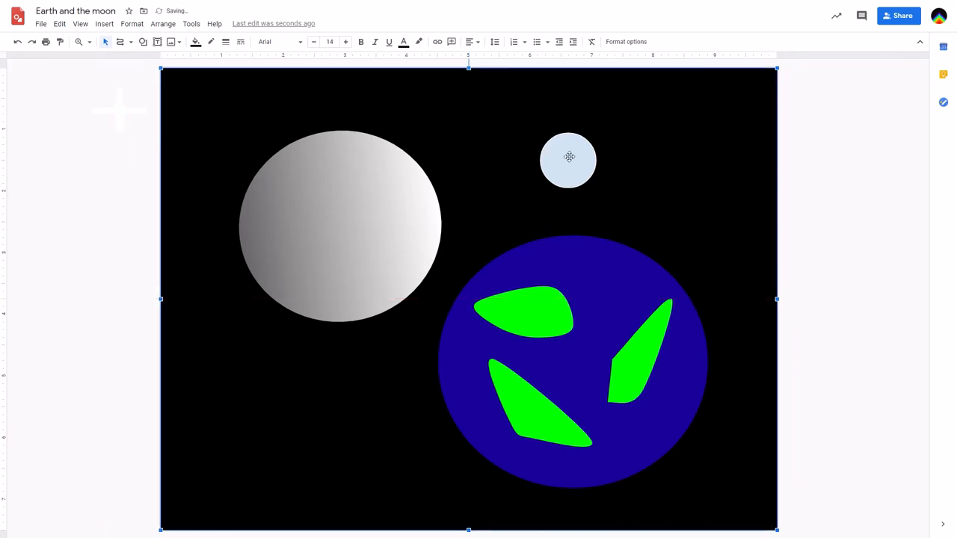
left_click(196, 42)
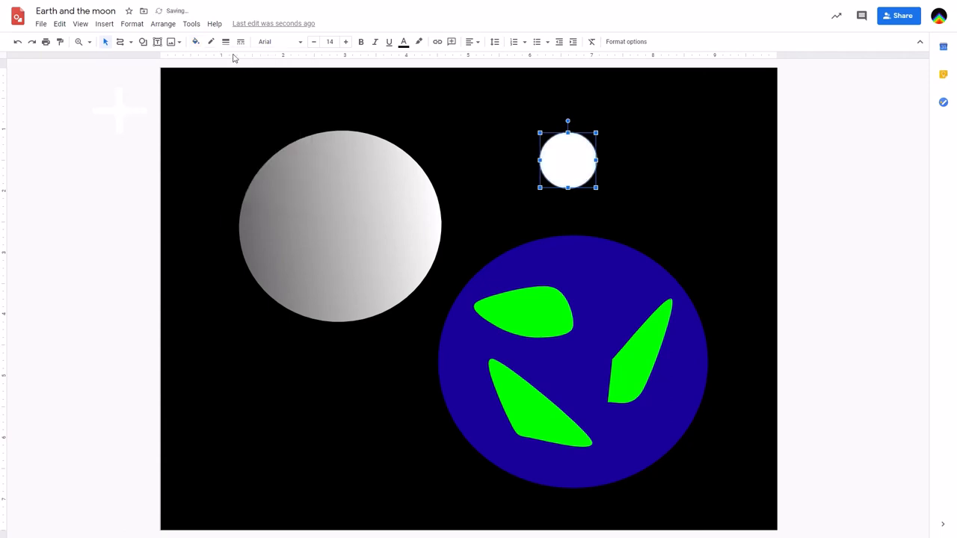
left_click(210, 42)
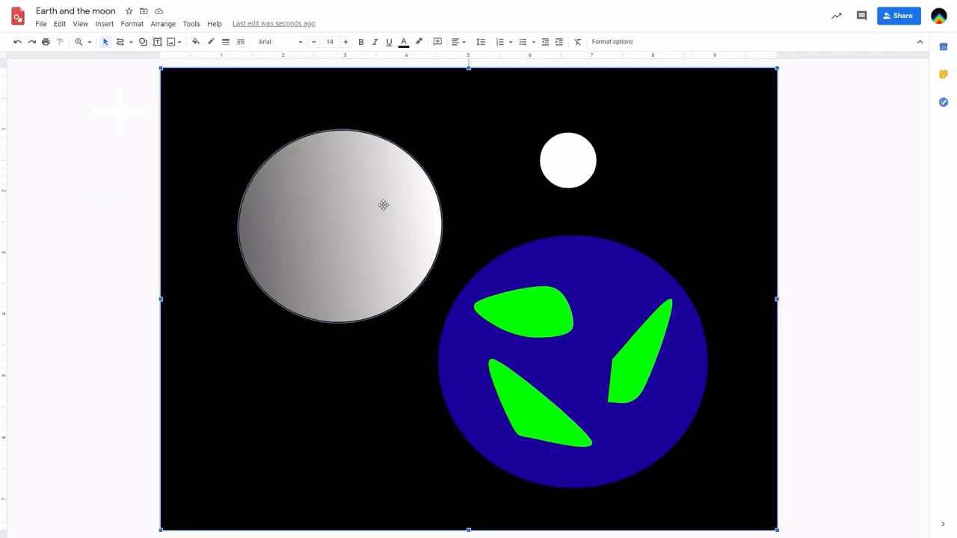
left_click(278, 105)
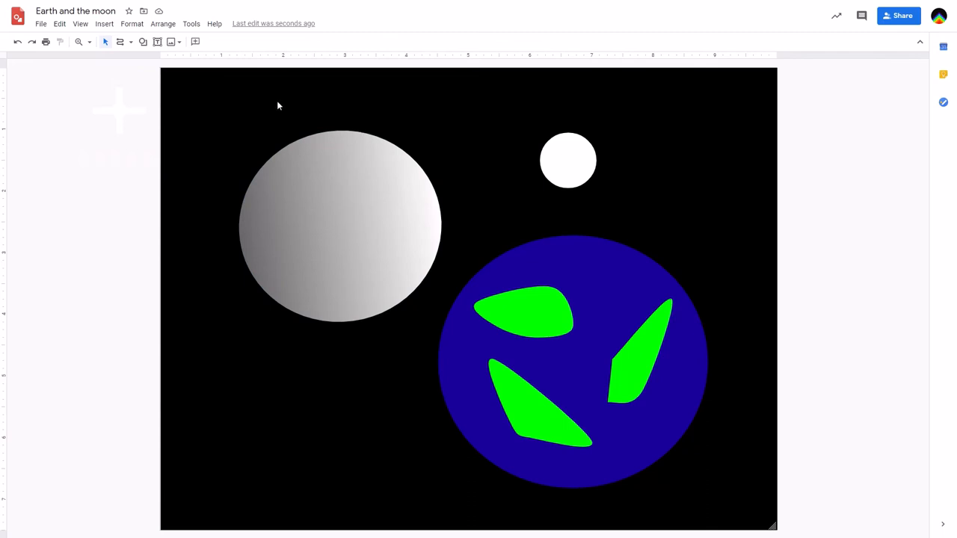
Step: Draw a thin white upright bar rising from the small circle
left_click(143, 42)
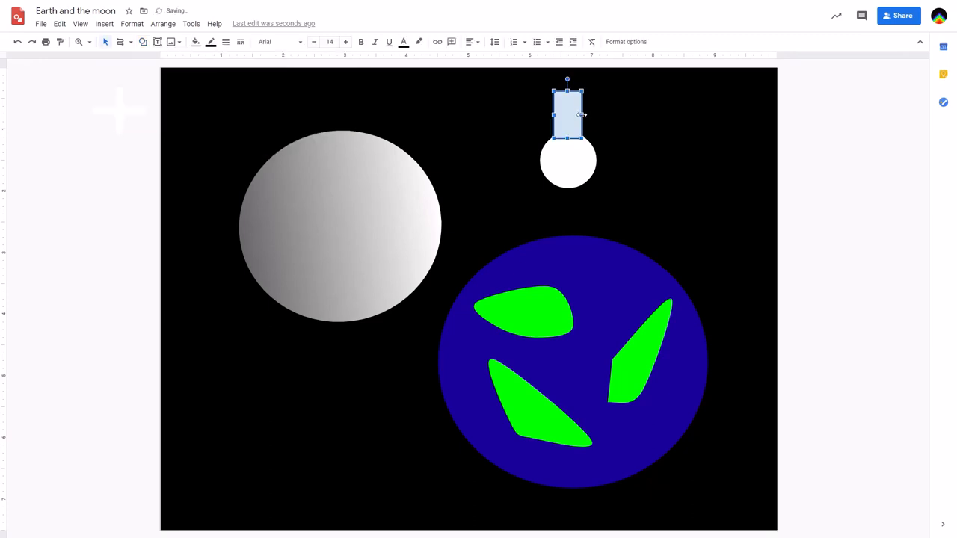
left_click_drag(566, 116, 562, 118)
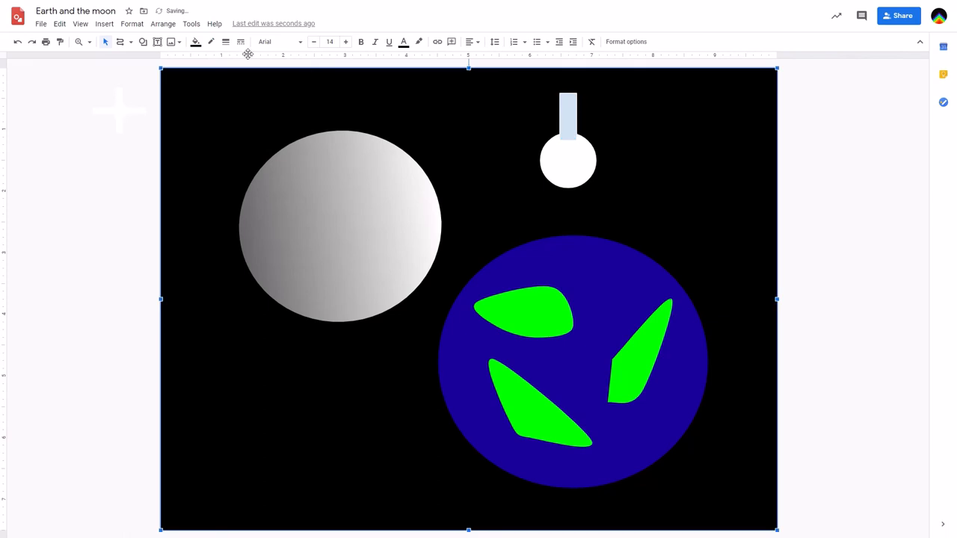
left_click(196, 42)
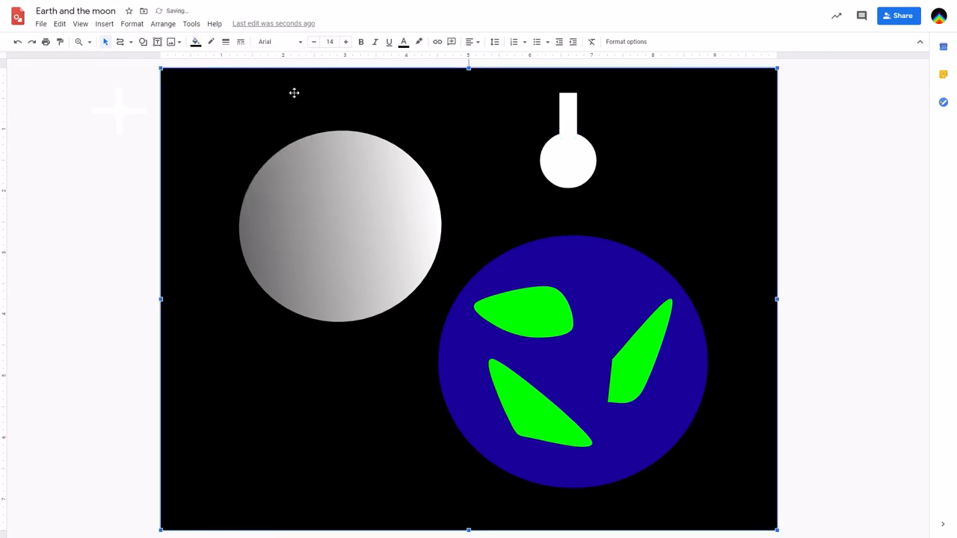
left_click(566, 117)
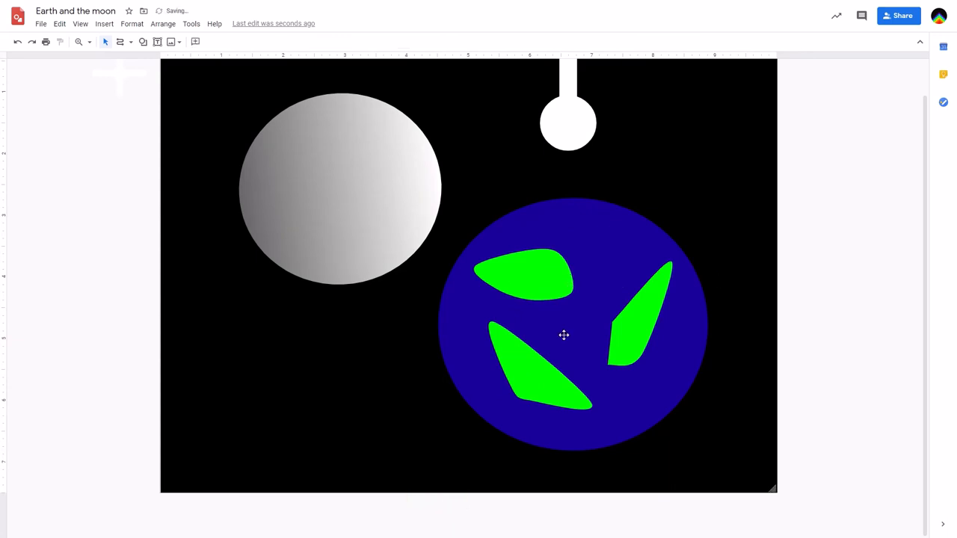
Step: Ctrl-drag a copy of the bar to the right of the circle
left_click(568, 83)
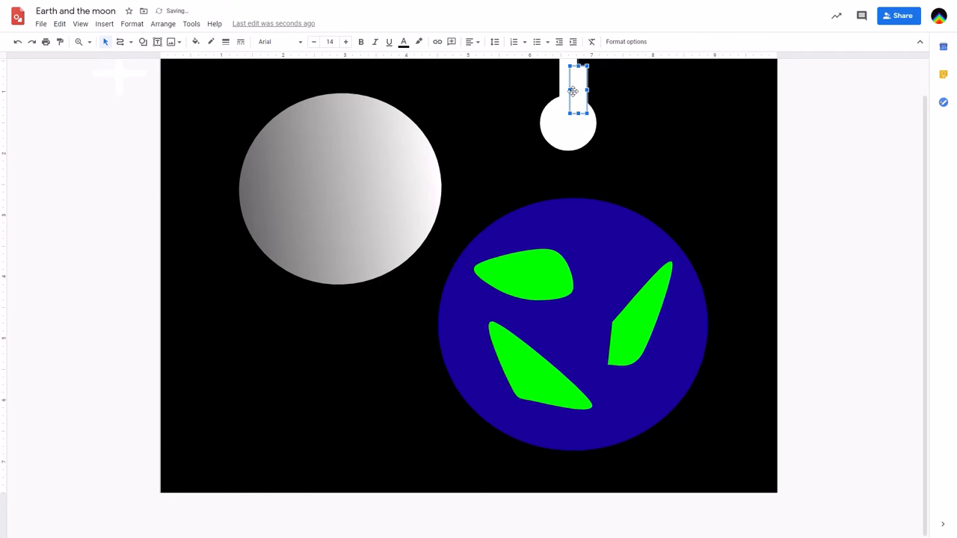
left_click_drag(580, 89, 633, 112)
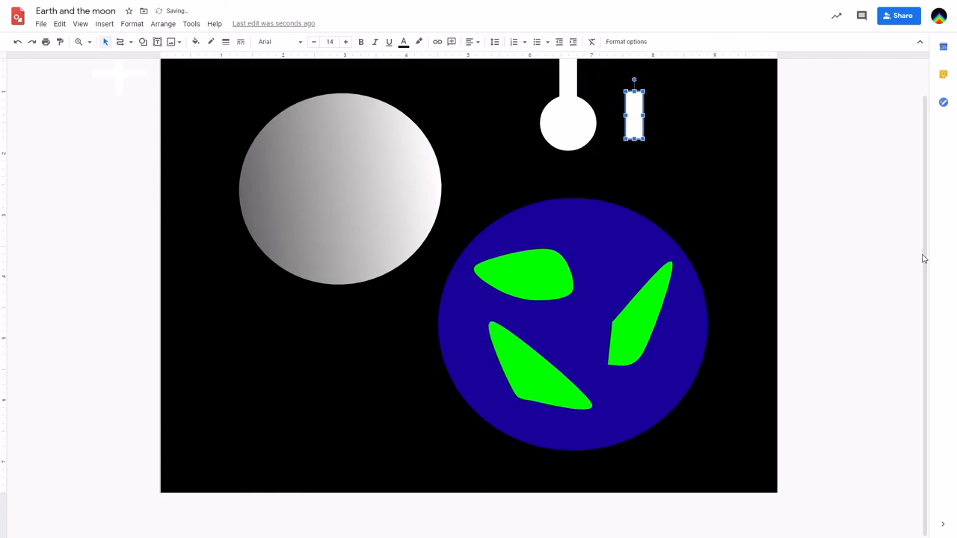
scroll("down", 3)
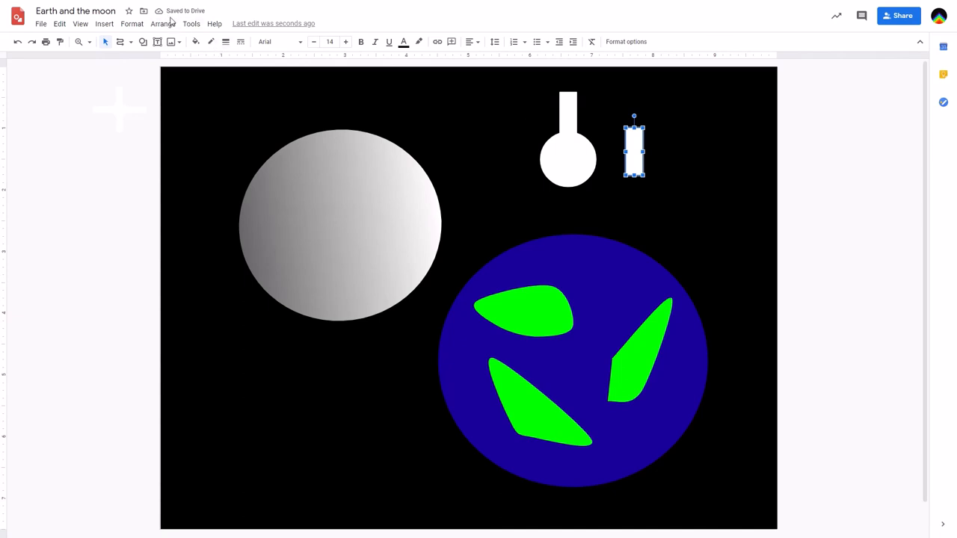
Step: Rotate the copied bar 90° and set it against the circle's right side
left_click(163, 24)
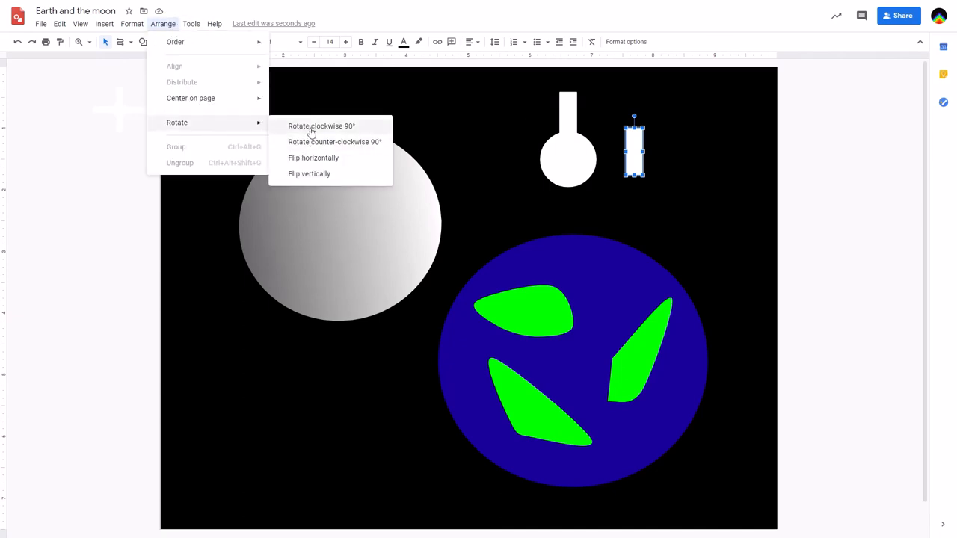
left_click(320, 125)
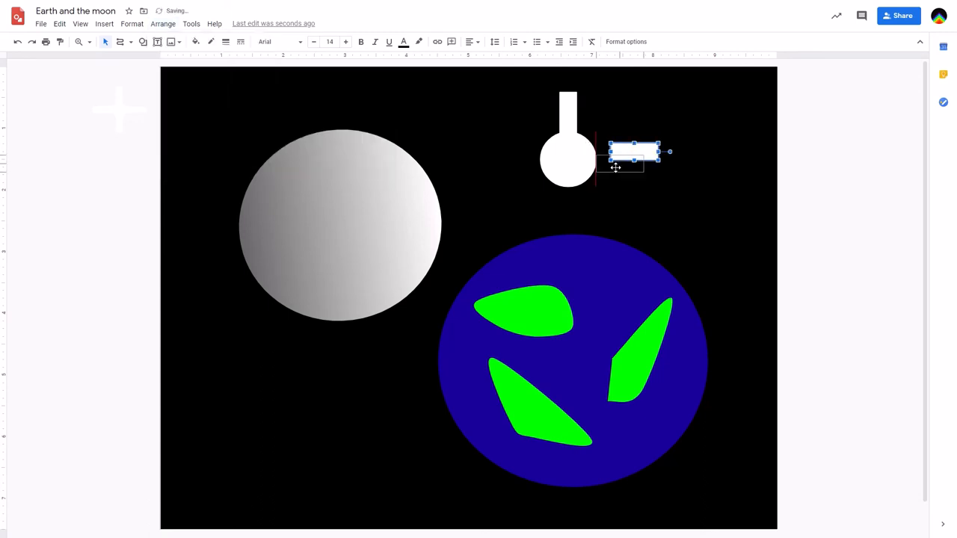
left_click_drag(634, 153, 614, 161)
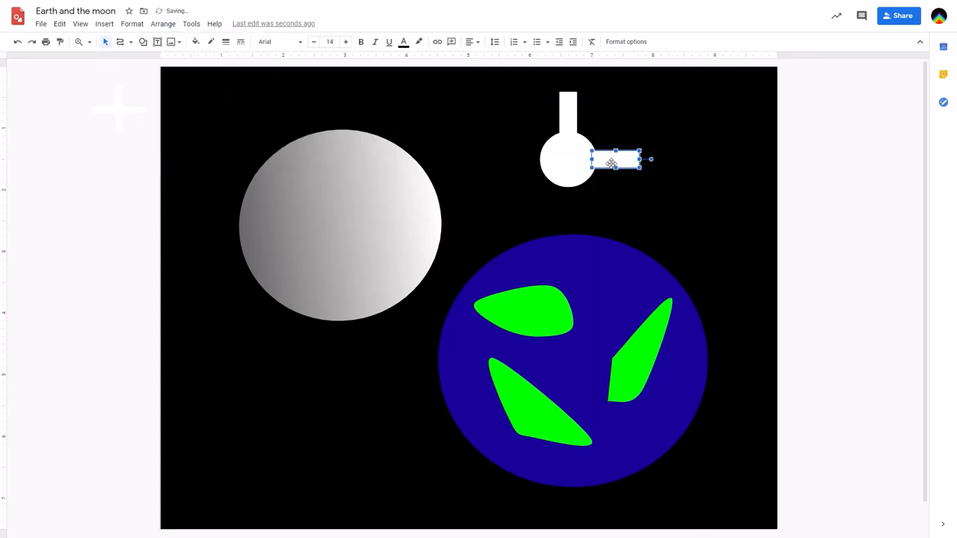
Step: Copy the bar again, turn it upright and line it up below the circle
left_click_drag(612, 159, 626, 170)
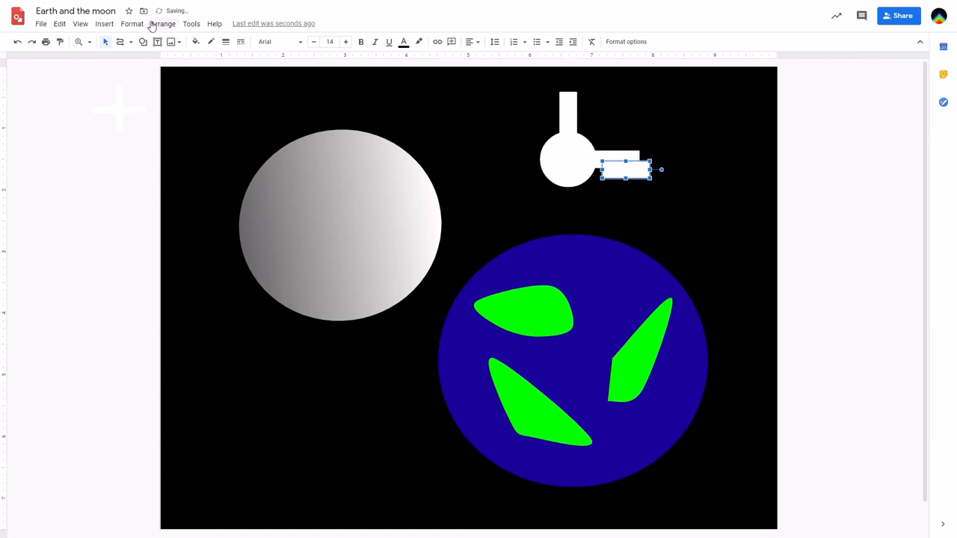
left_click(163, 24)
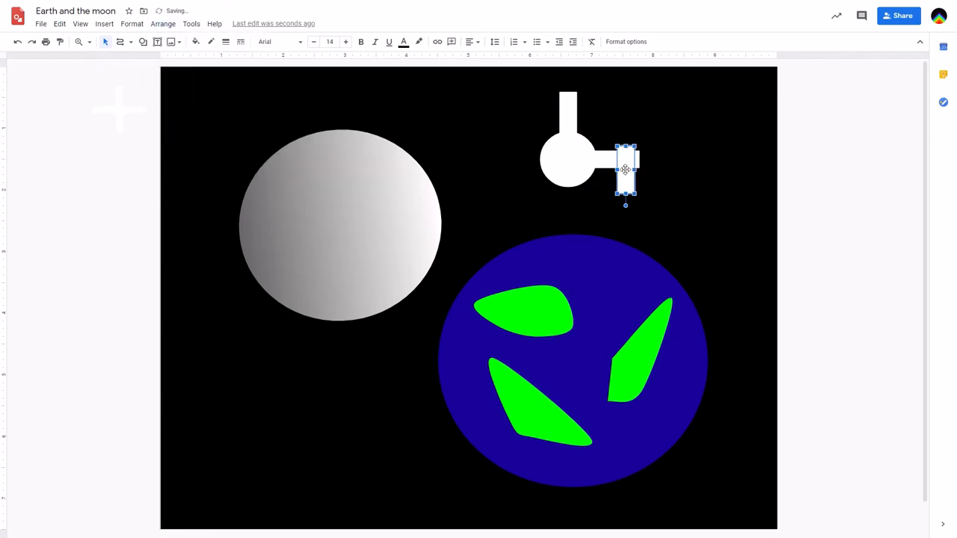
left_click_drag(625, 171, 572, 201)
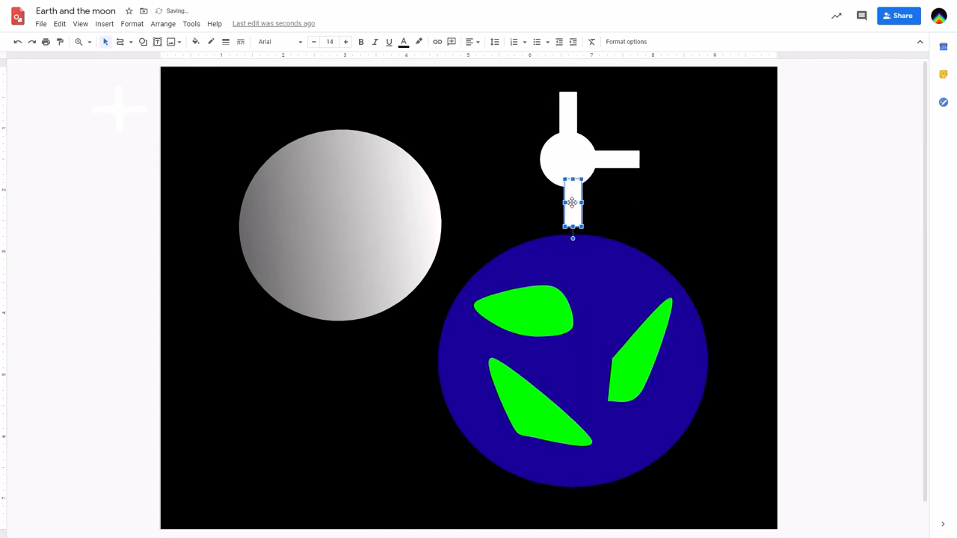
left_click_drag(572, 202, 583, 212)
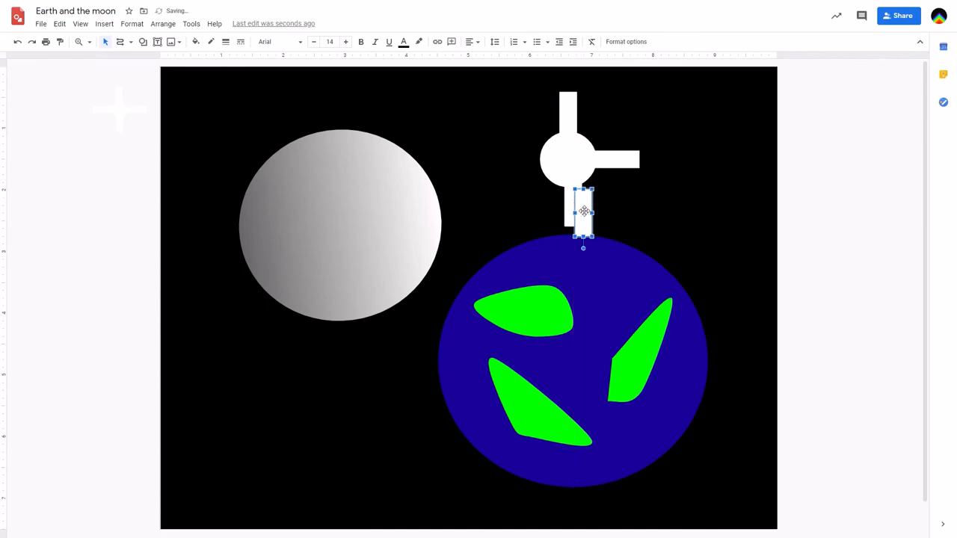
Step: Place a fourth bar copy left of the circle and turn it sideways, completing the cross
left_click_drag(583, 212, 503, 194)
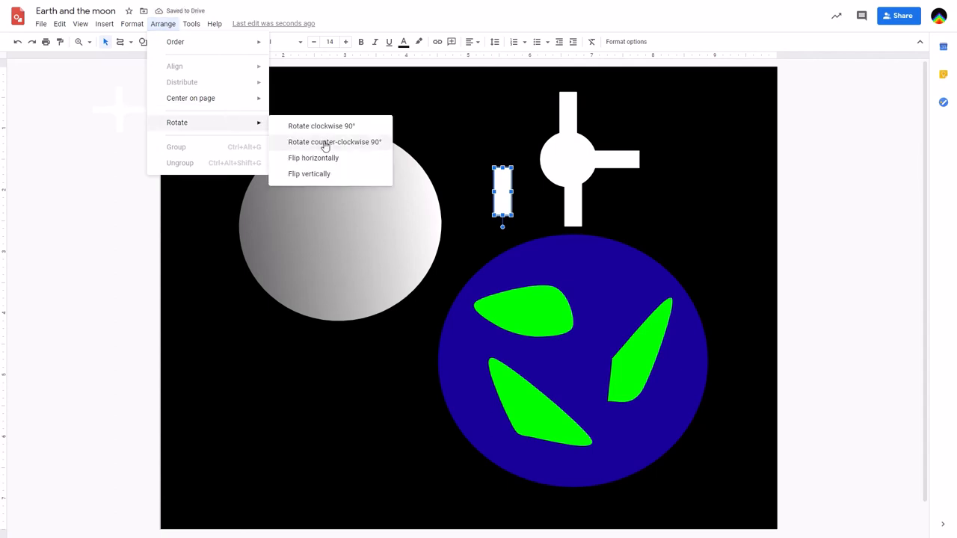
left_click(335, 141)
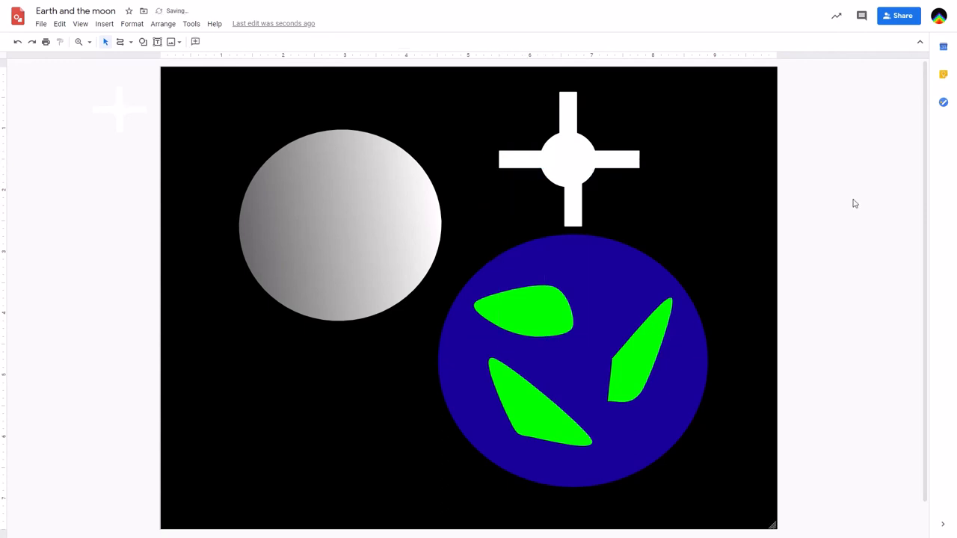
Step: Delete the circle-and-bars pieces and drag a white cross star into the sky above Earth
left_click(572, 212)
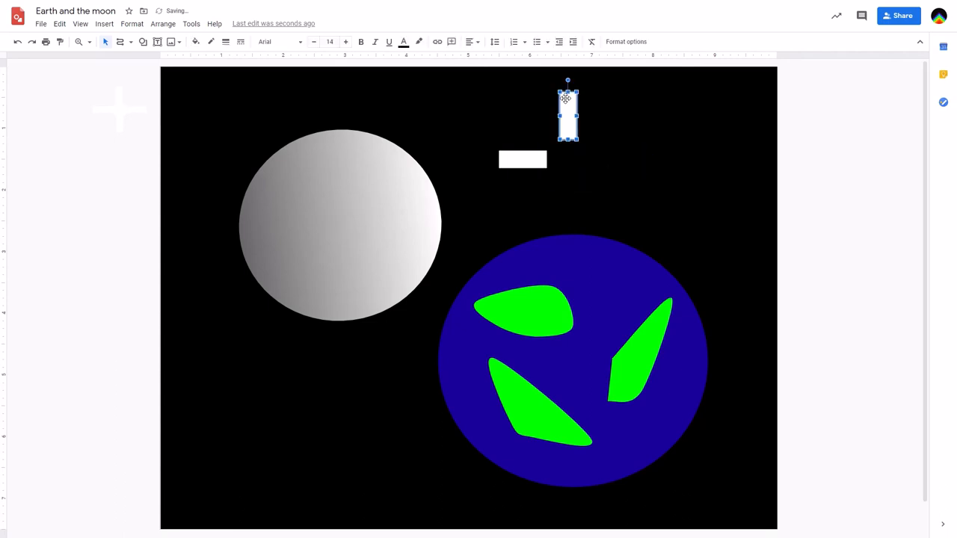
left_click(532, 165)
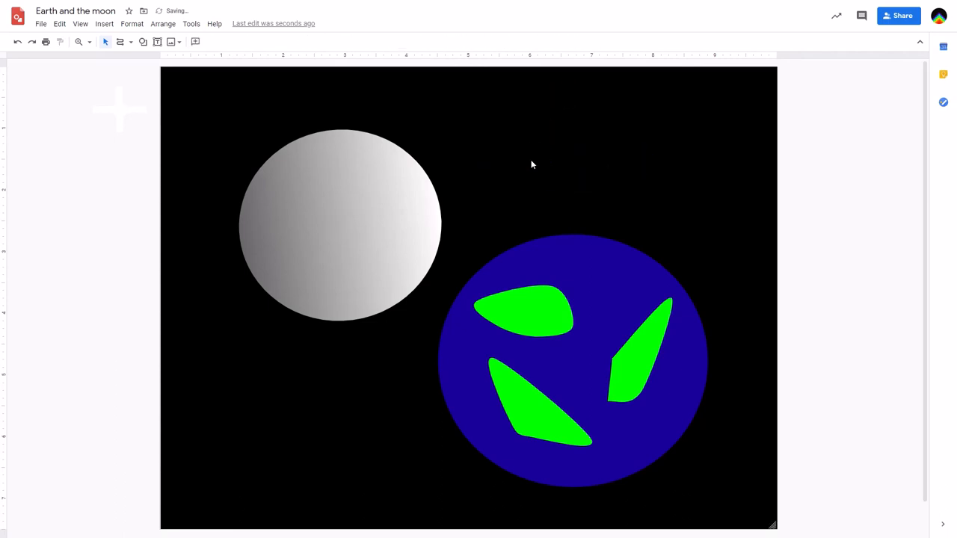
left_click_drag(59, 102, 137, 305)
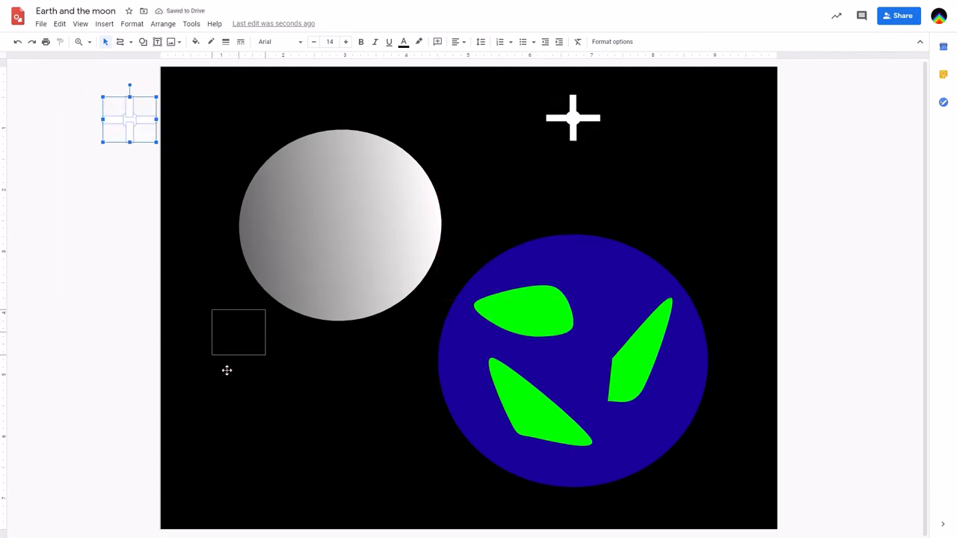
Step: Ctrl-drag star copies into the lower left sky and around the moon
left_click_drag(129, 116, 139, 128)
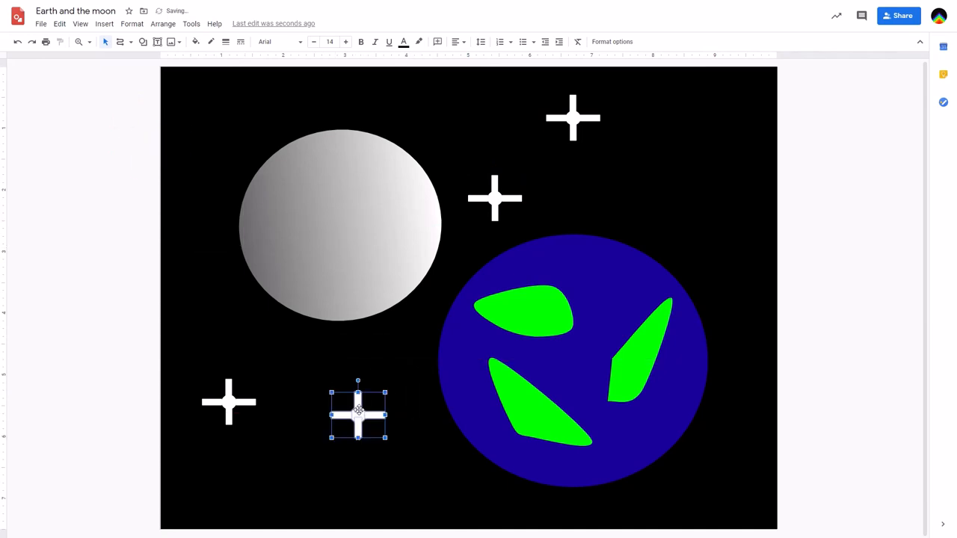
left_click_drag(357, 416, 236, 121)
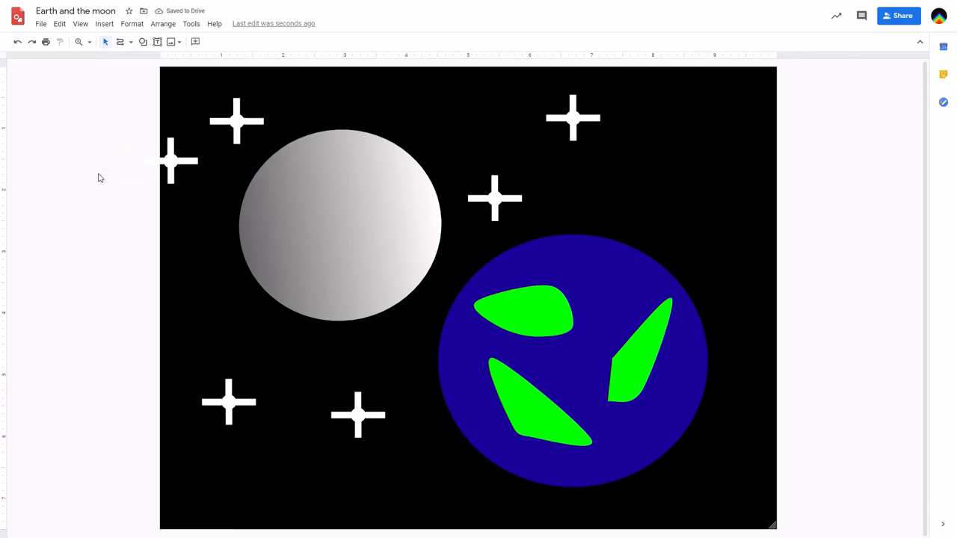
left_click(171, 163)
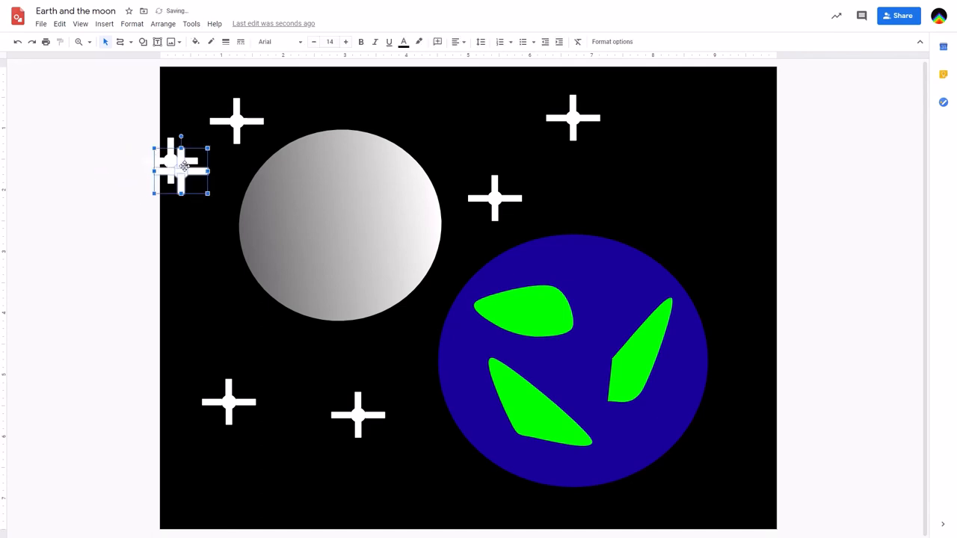
left_click_drag(179, 170, 212, 292)
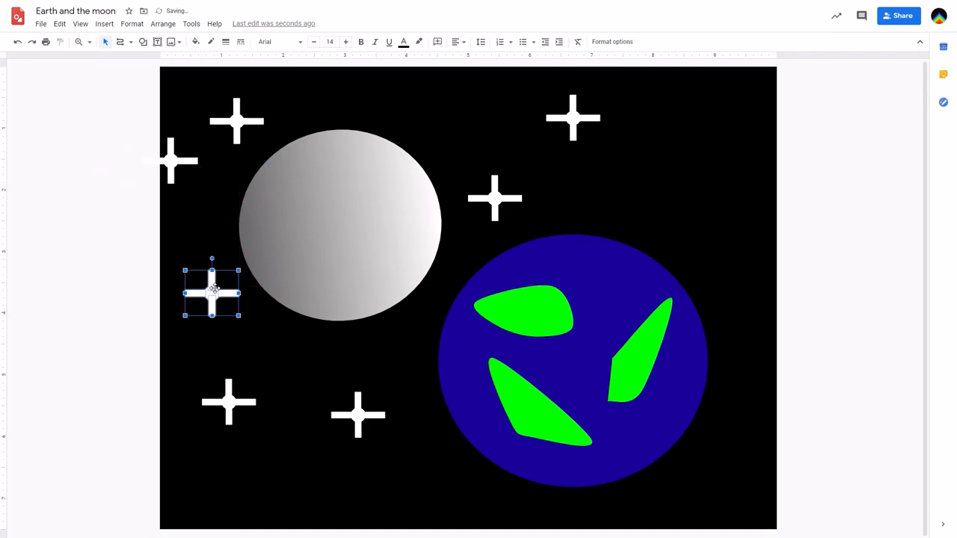
left_click_drag(213, 292, 191, 182)
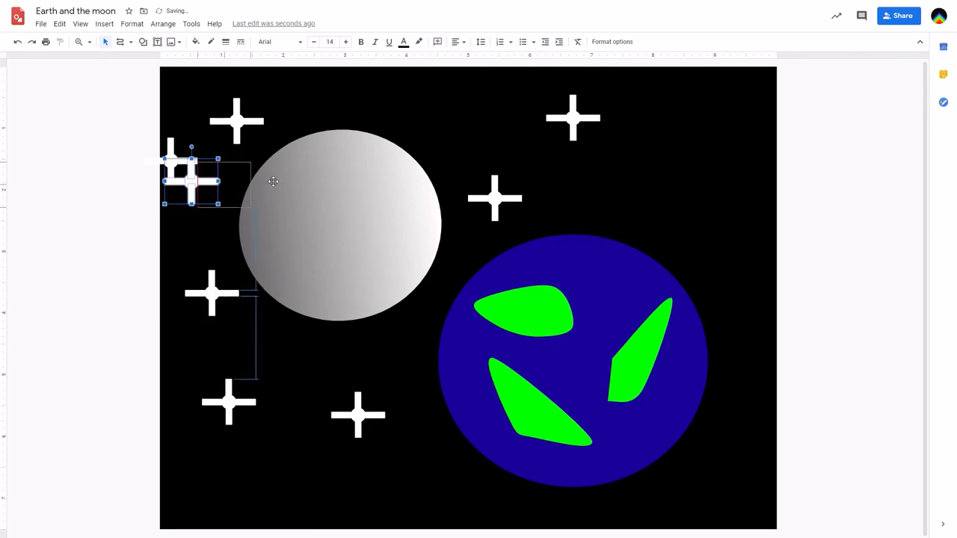
Step: Add stars at top centre, lower right, beside Earth and along the bottom, about fifteen in all
left_click_drag(191, 180, 447, 116)
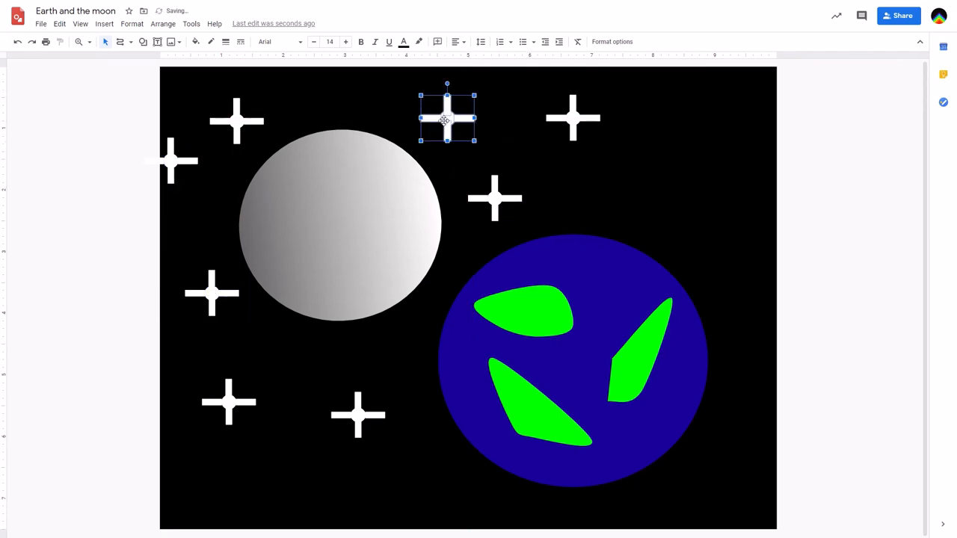
left_click_drag(447, 116, 202, 191)
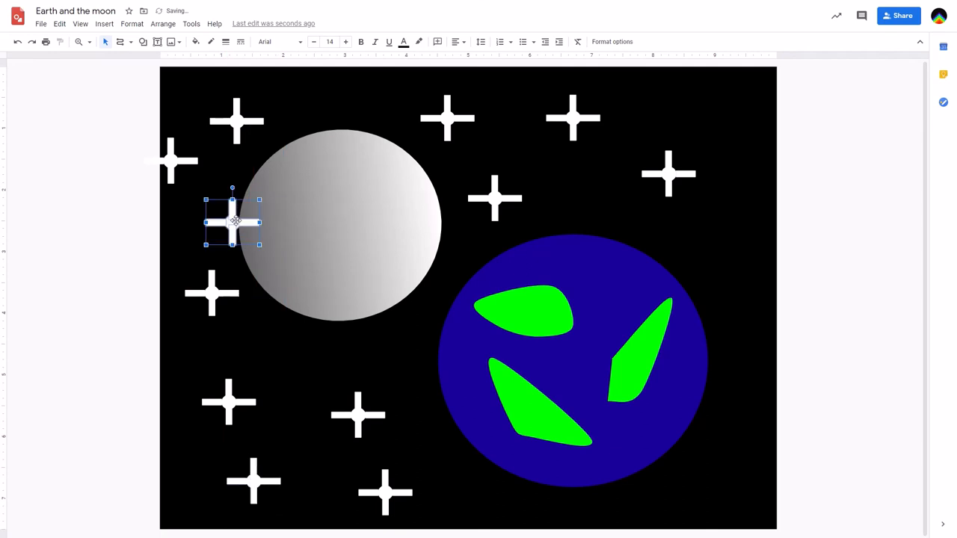
left_click_drag(233, 222, 723, 477)
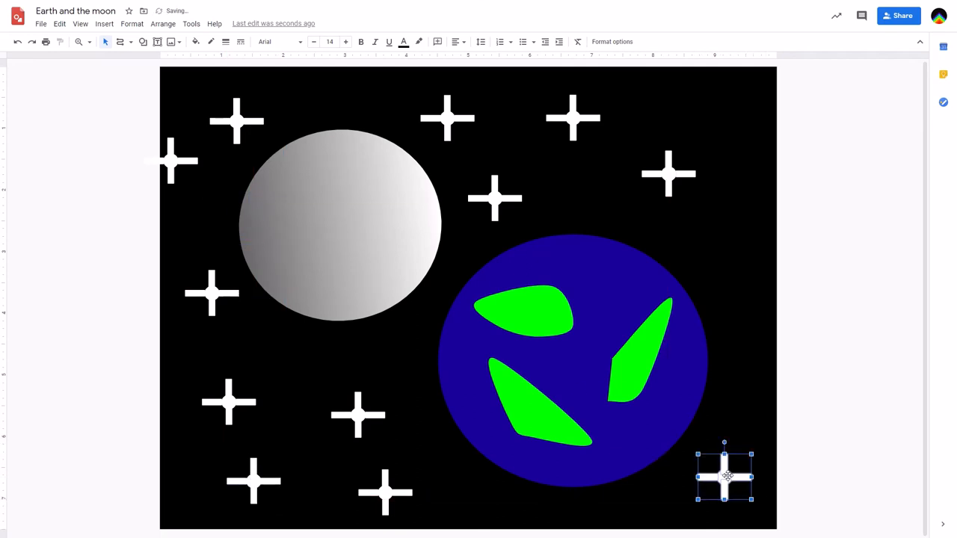
left_click_drag(725, 475, 242, 232)
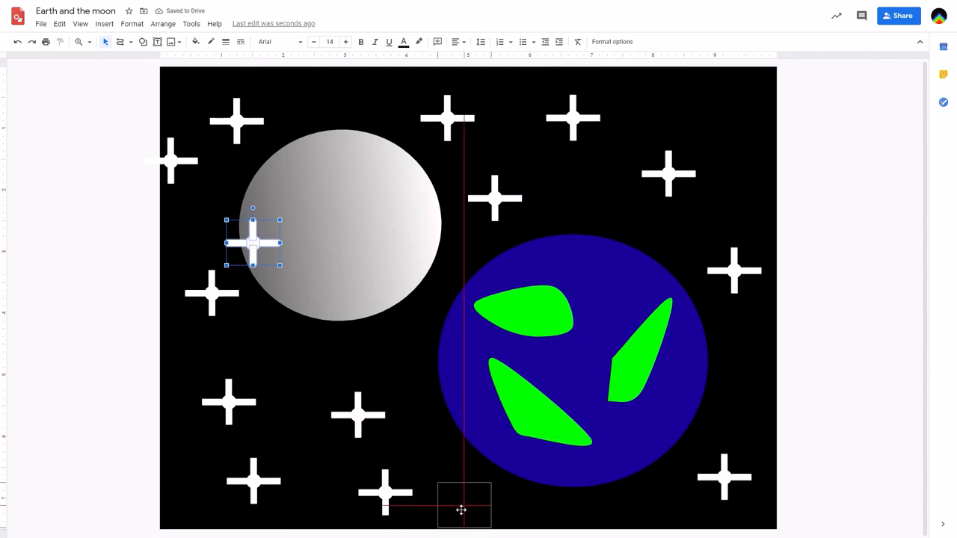
left_click(870, 416)
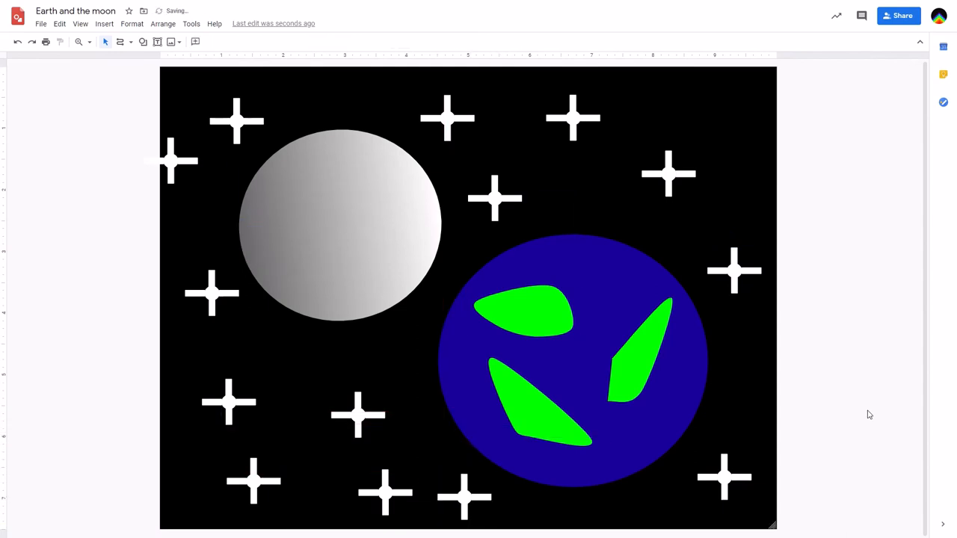